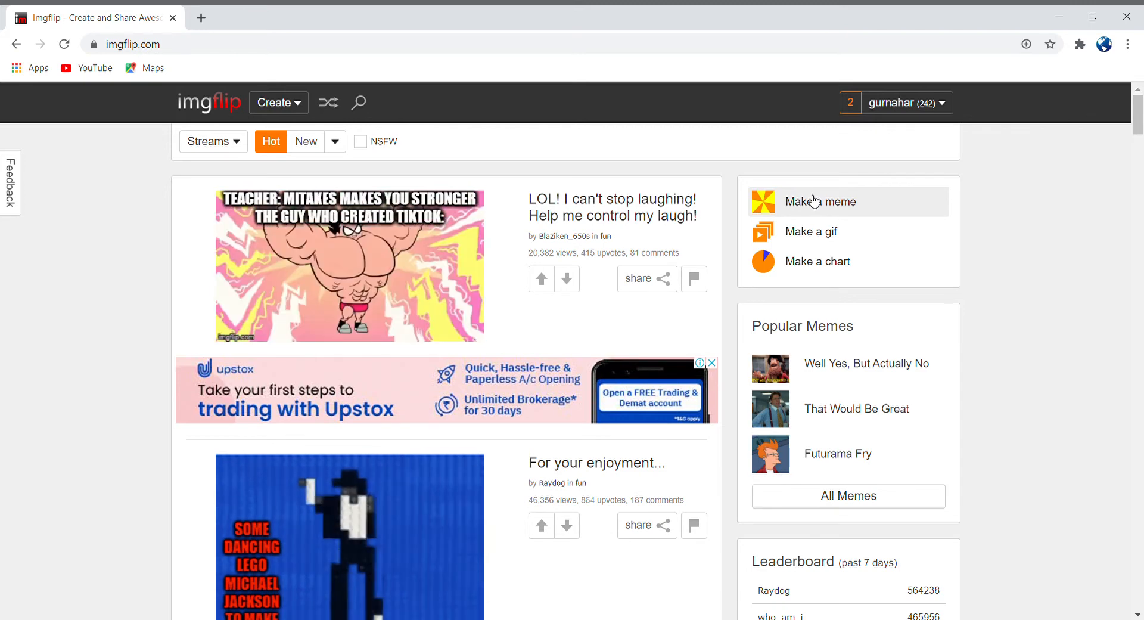
Open the Meme Generator from the 'Make a meme' link on the home page sidebar.
click(820, 201)
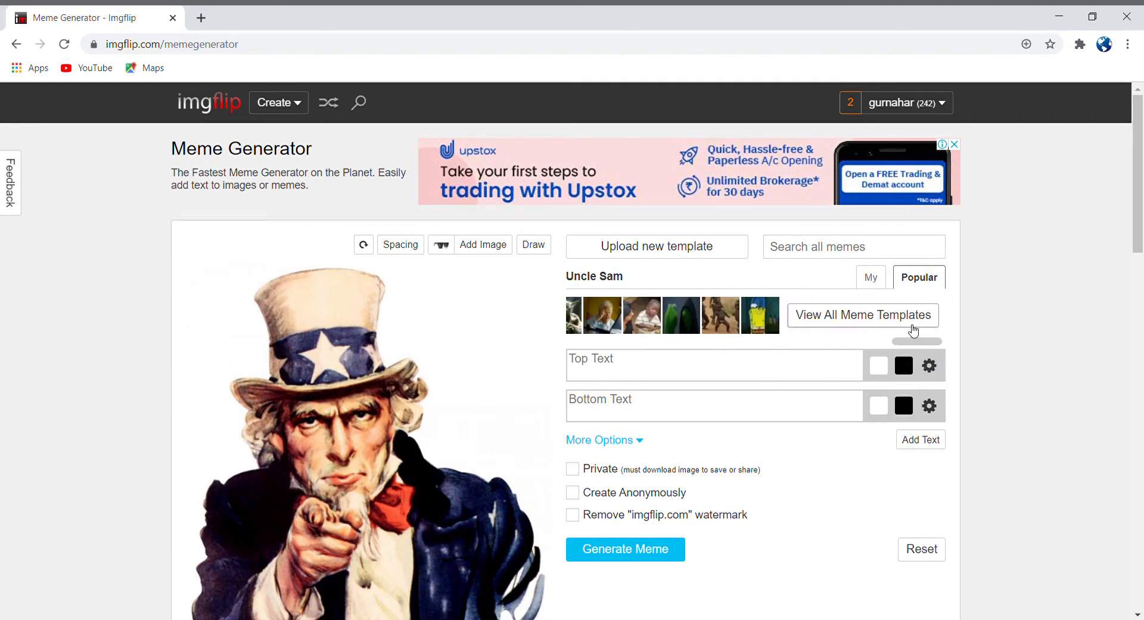
Open the Blank Meme Templates gallery and scroll through its popular templates.
click(862, 314)
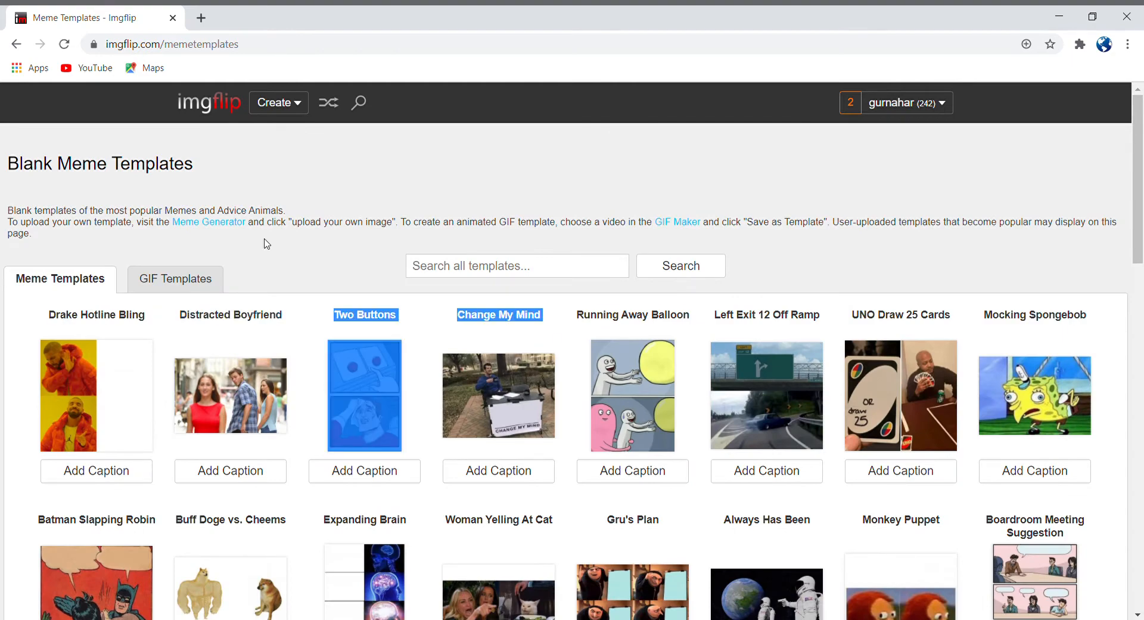
scroll(down, 3)
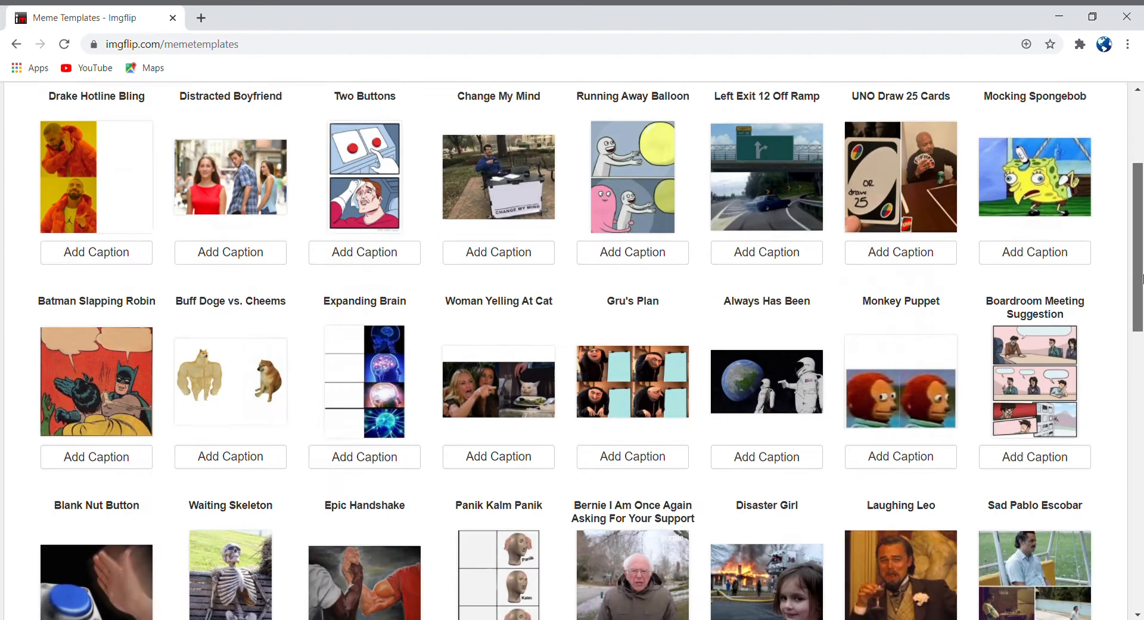
scroll(down, 3)
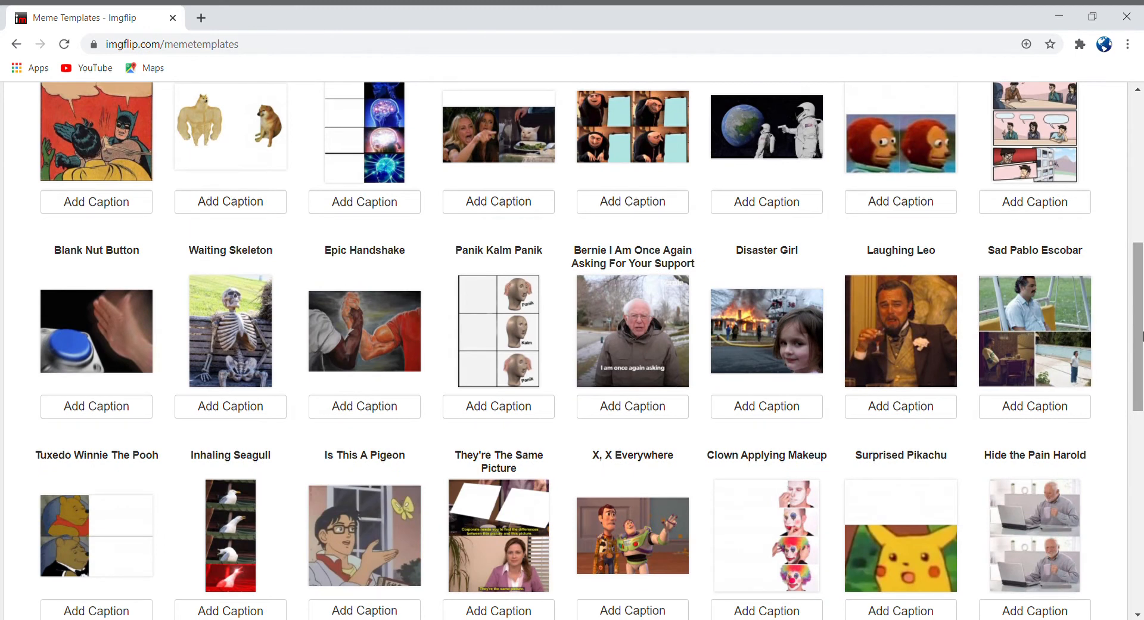
scroll(down, 3)
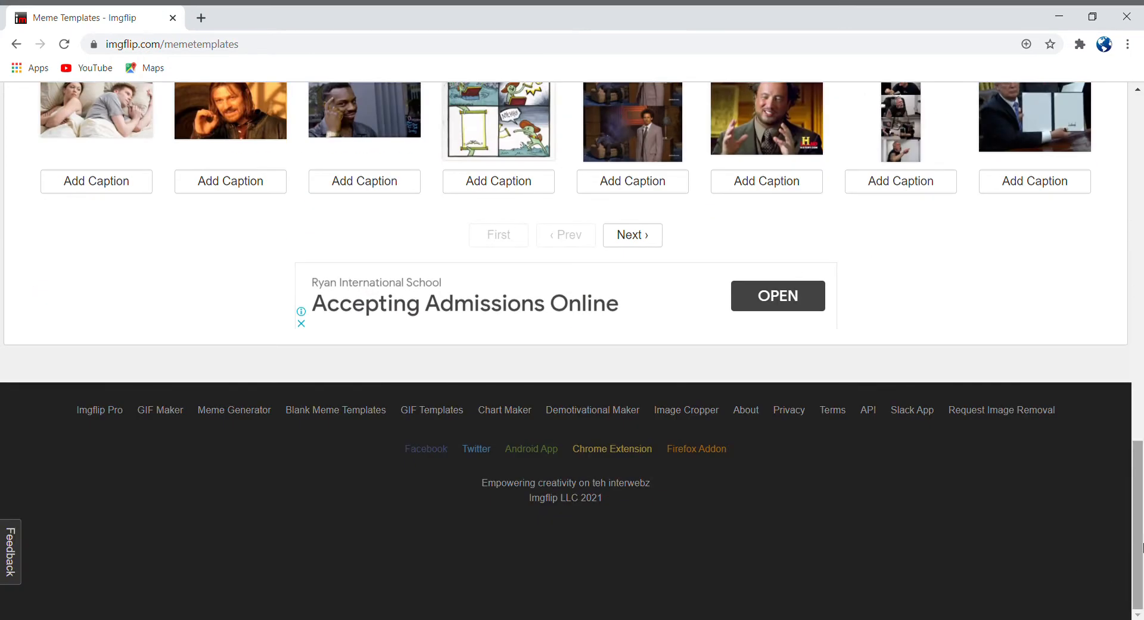
scroll(down, 3)
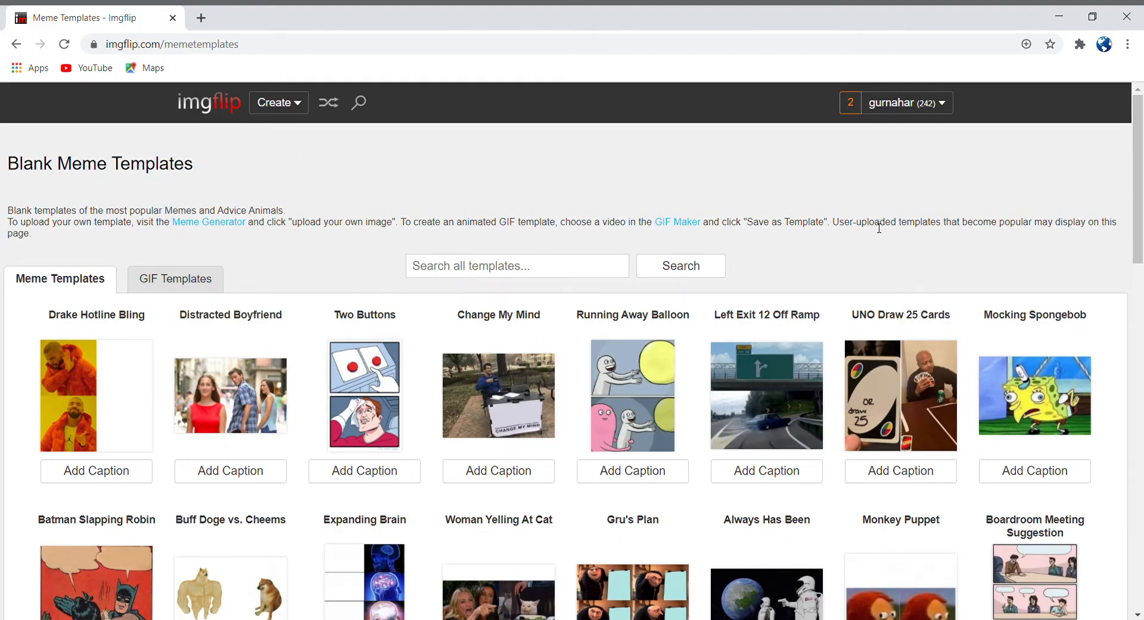
mouse_move(498, 253)
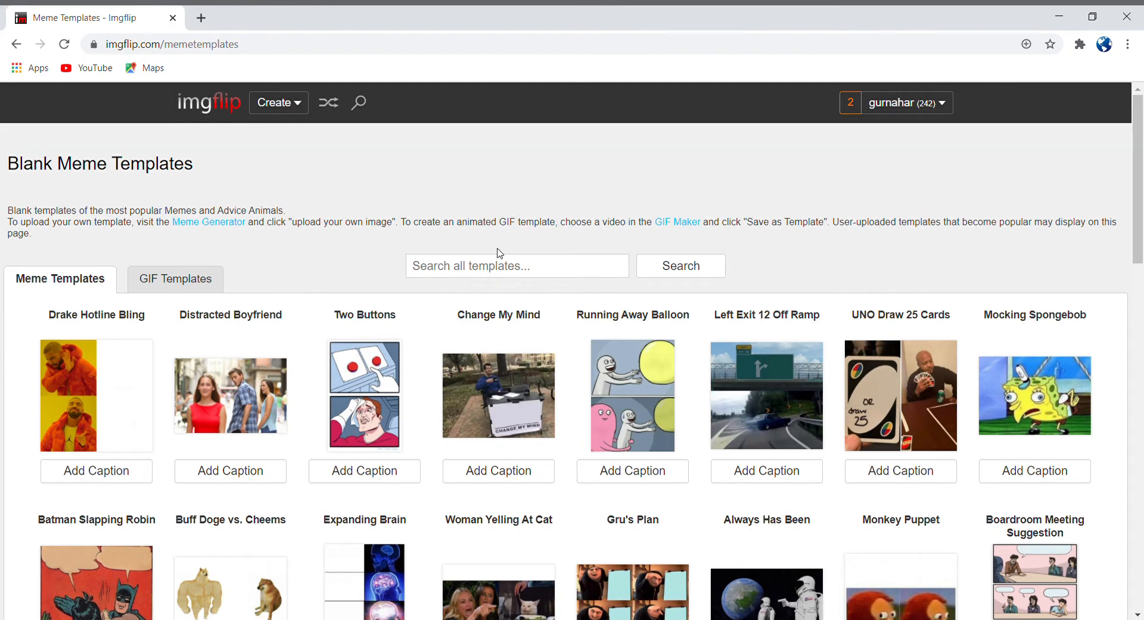
mouse_move(211, 263)
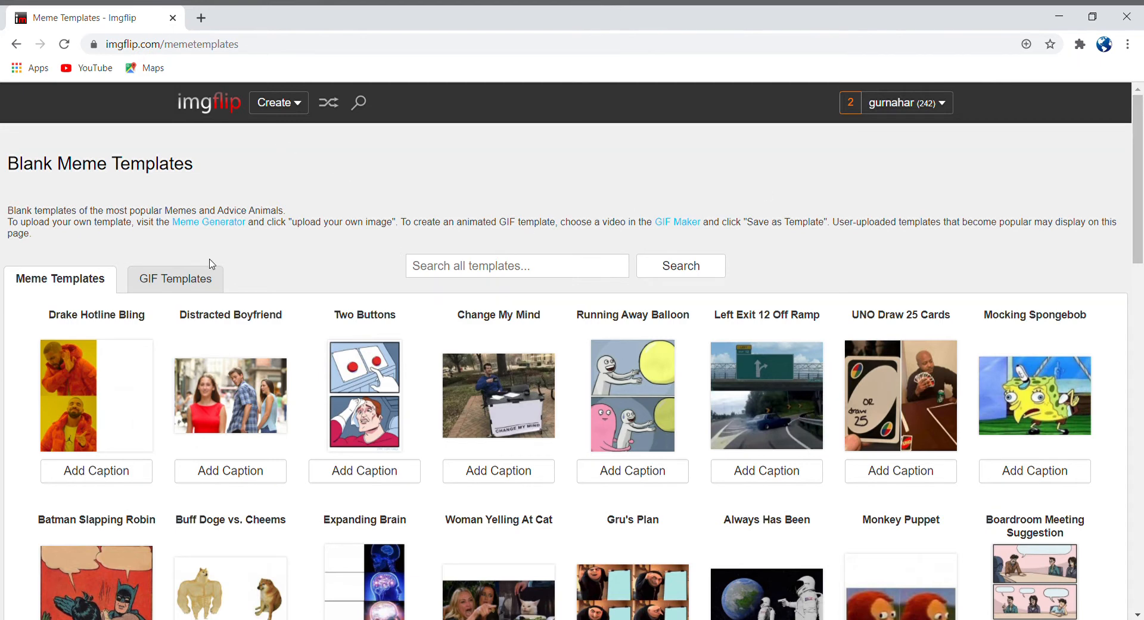
mouse_move(663, 331)
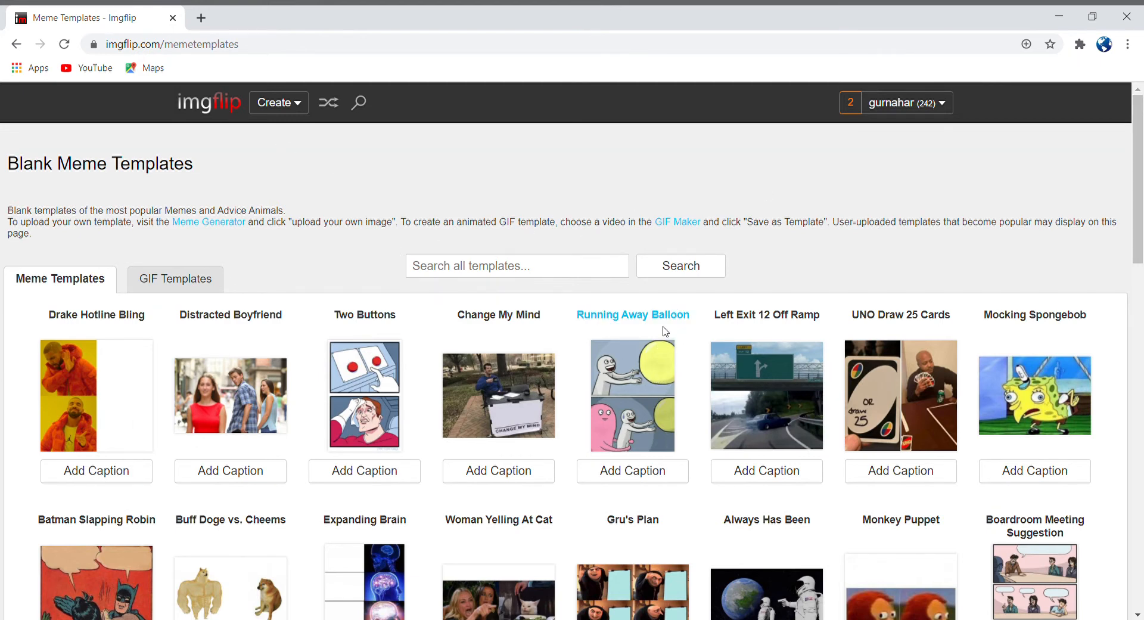
Pick the Running Away Balloon template and open its caption editor.
click(632, 470)
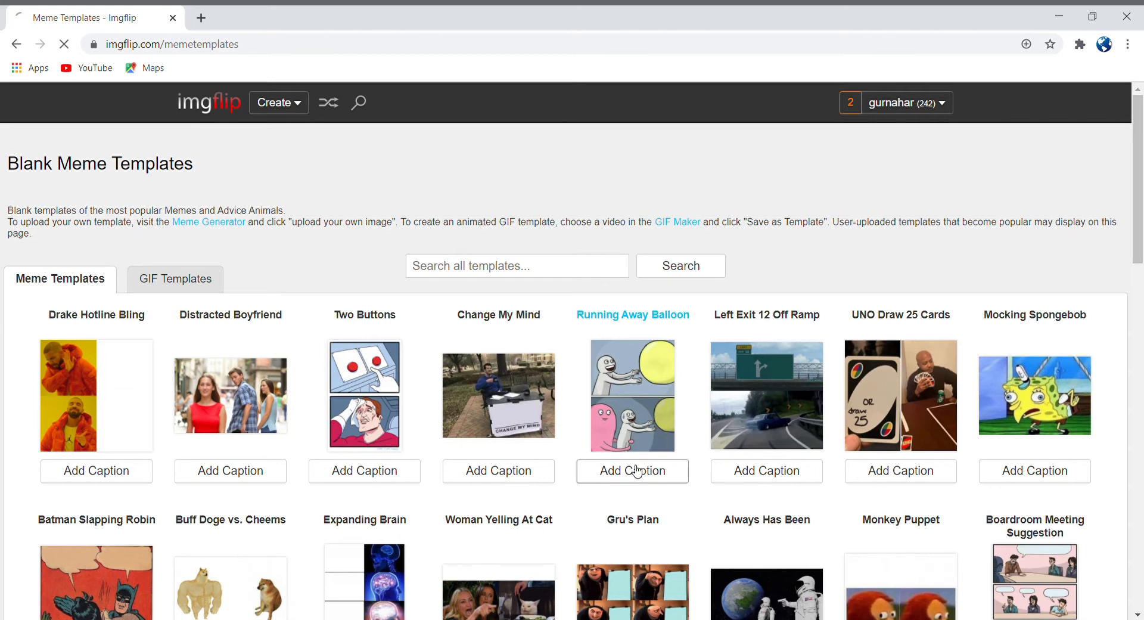
click(631, 470)
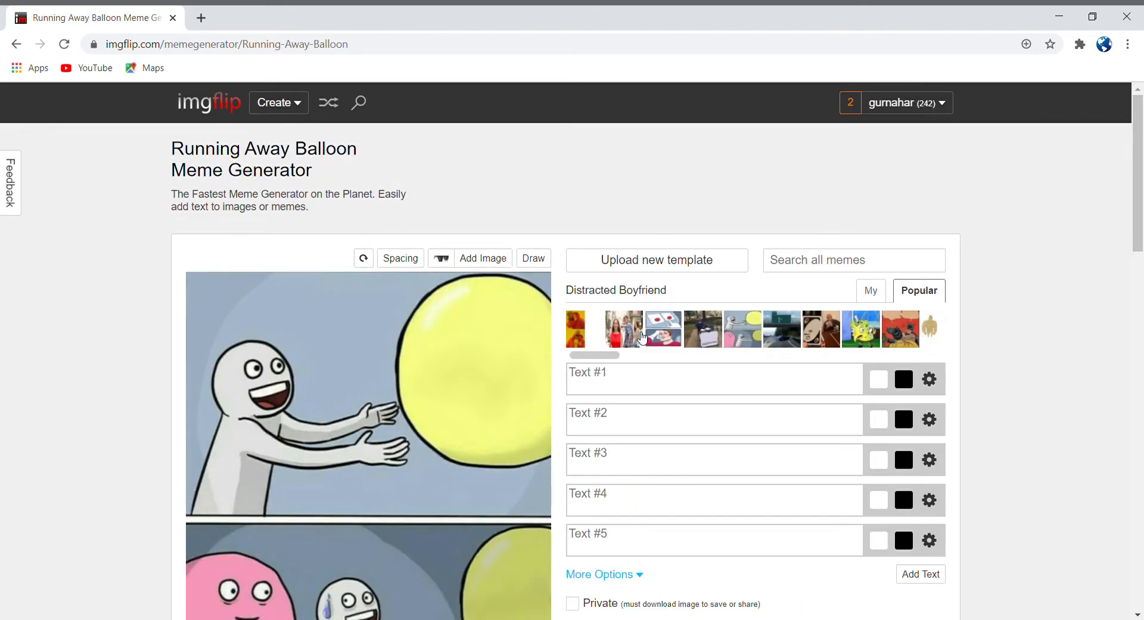
scroll(down, 3)
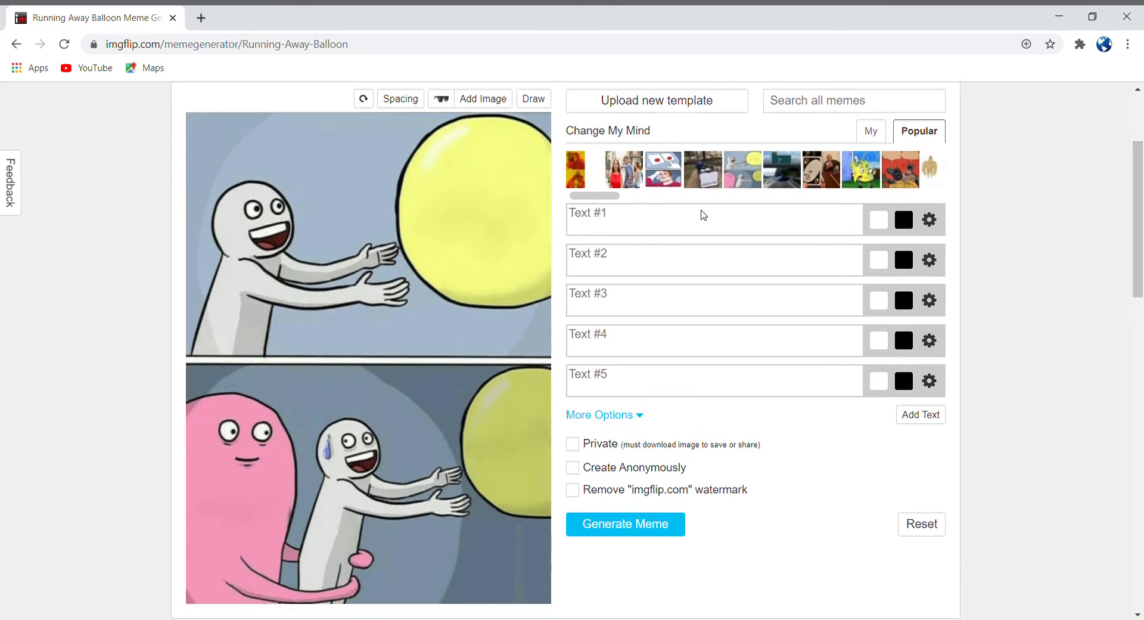
click(575, 169)
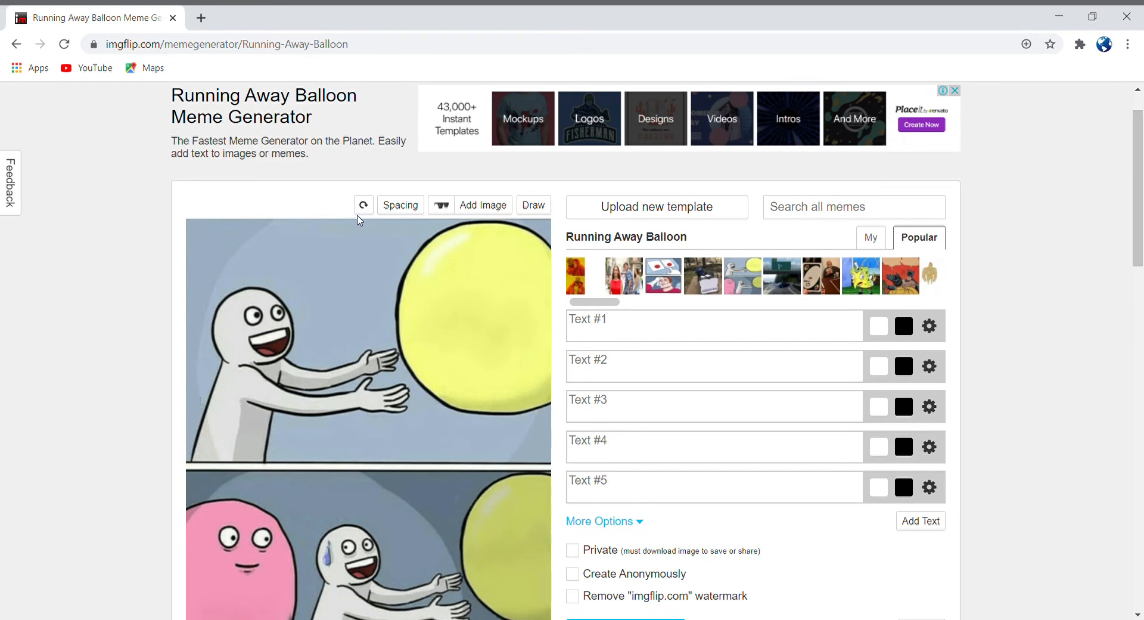
click(363, 204)
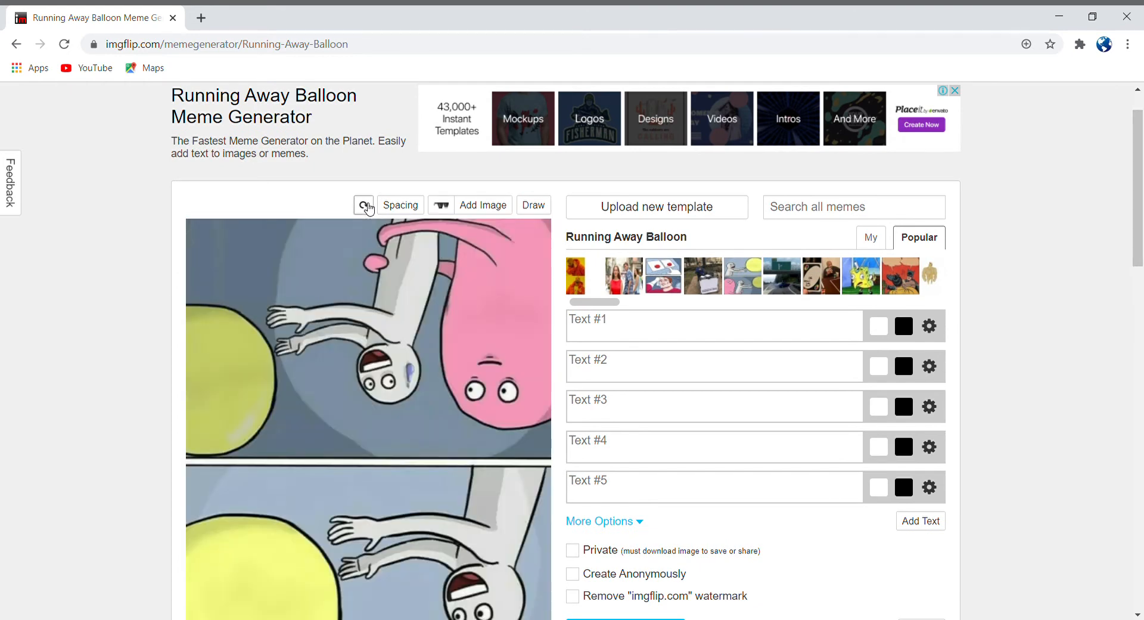
click(363, 204)
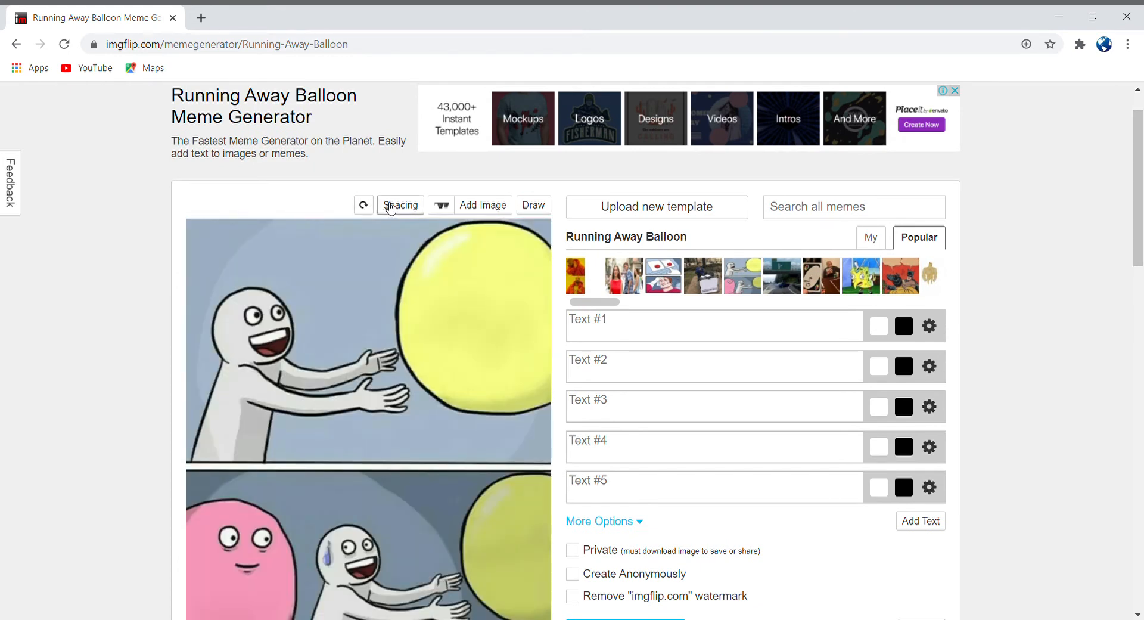
click(400, 205)
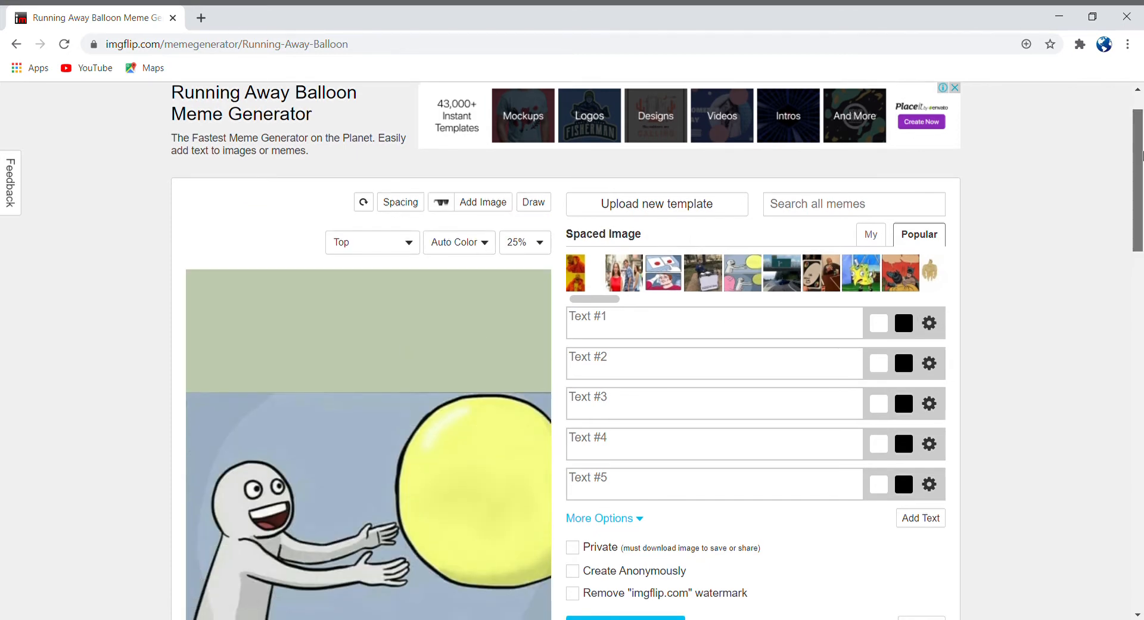
scroll(down, 3)
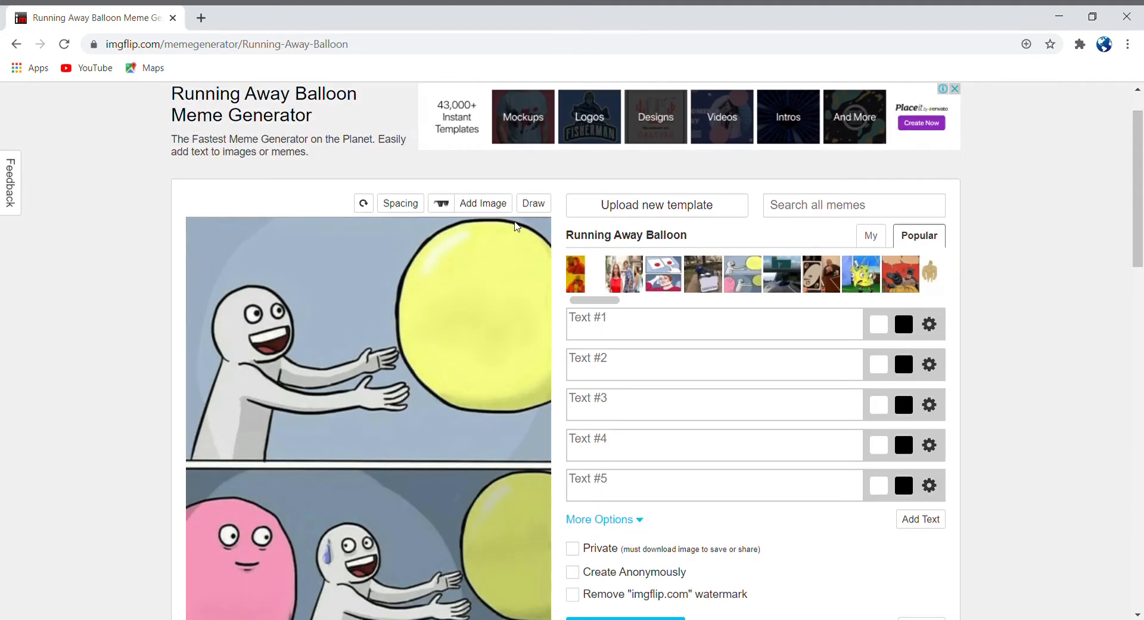
click(533, 203)
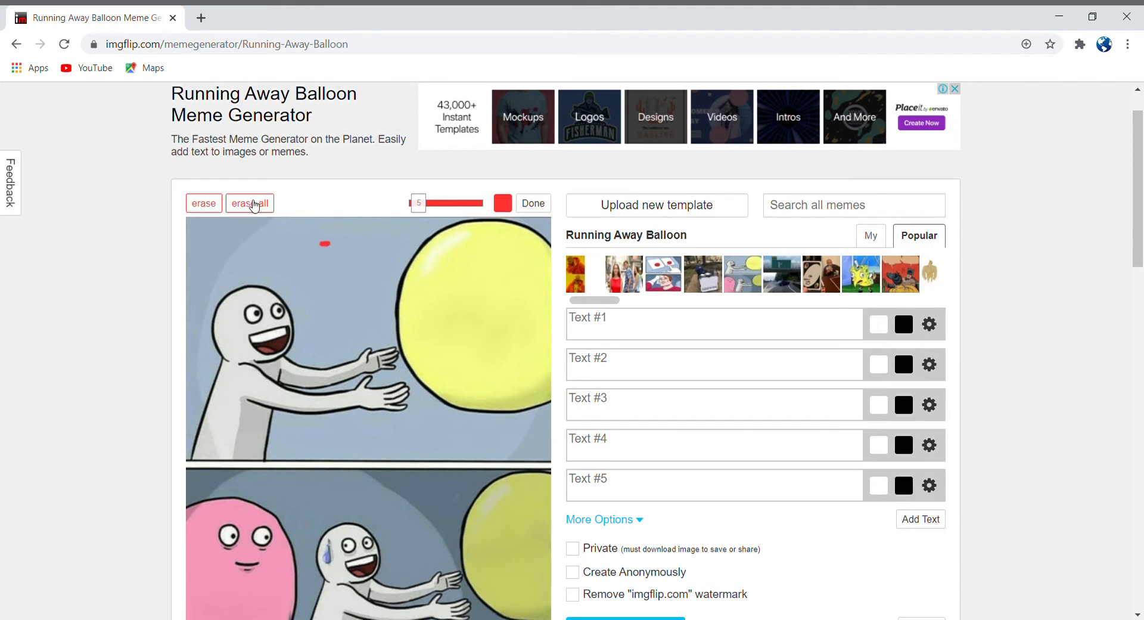
click(249, 204)
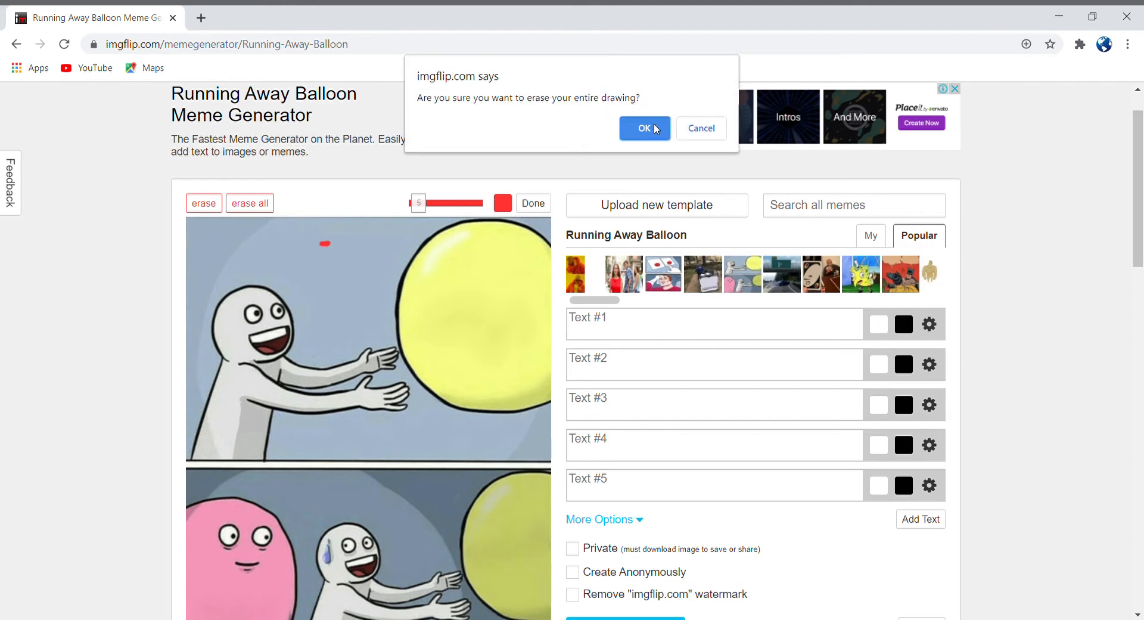
click(643, 128)
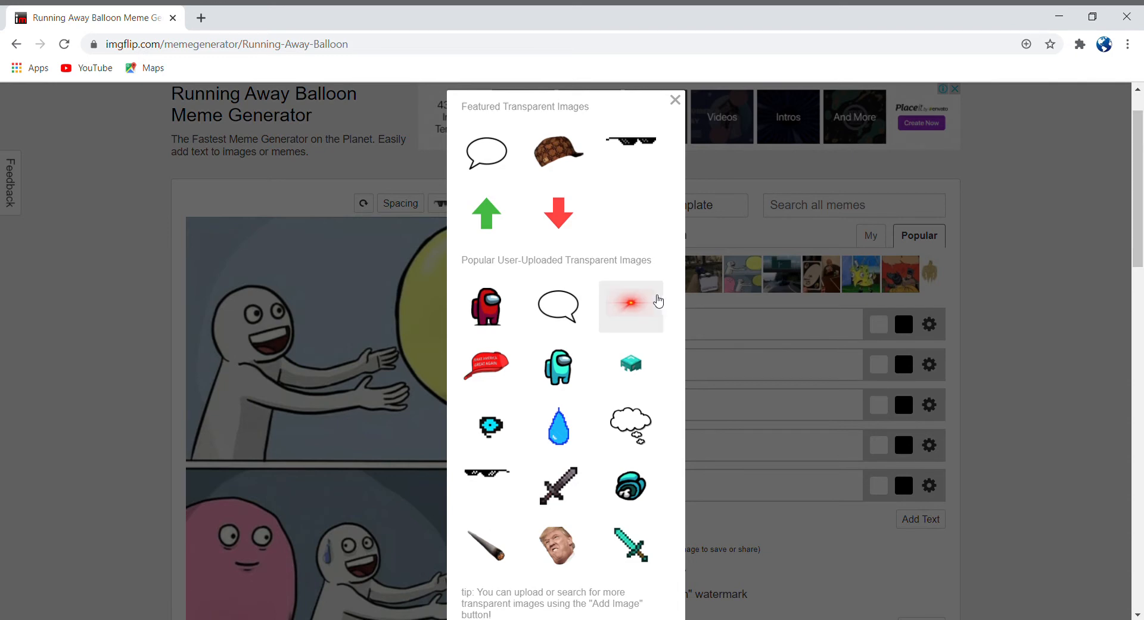
Add the red laser-eye transparent image above the grey figure and deselect it.
click(631, 306)
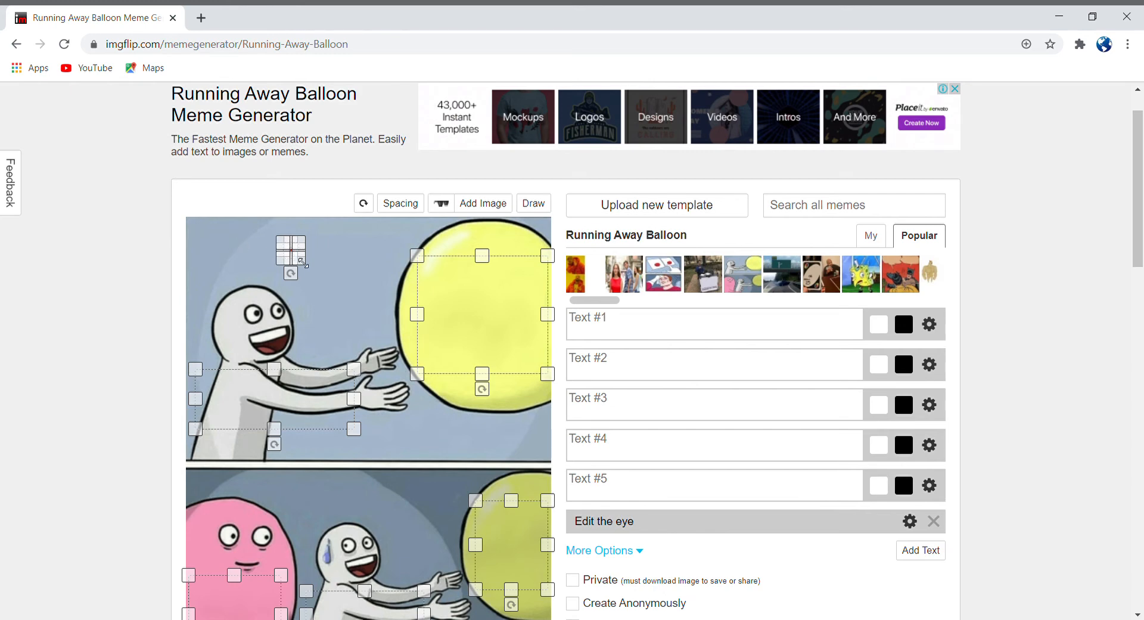
mouse_move(260, 252)
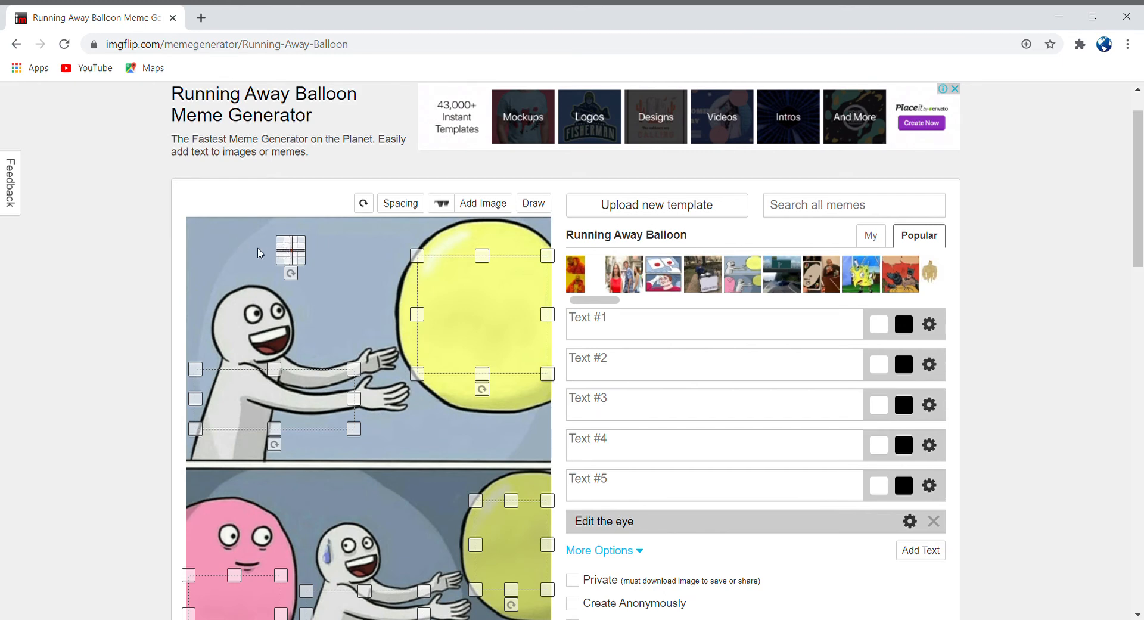
mouse_move(235, 314)
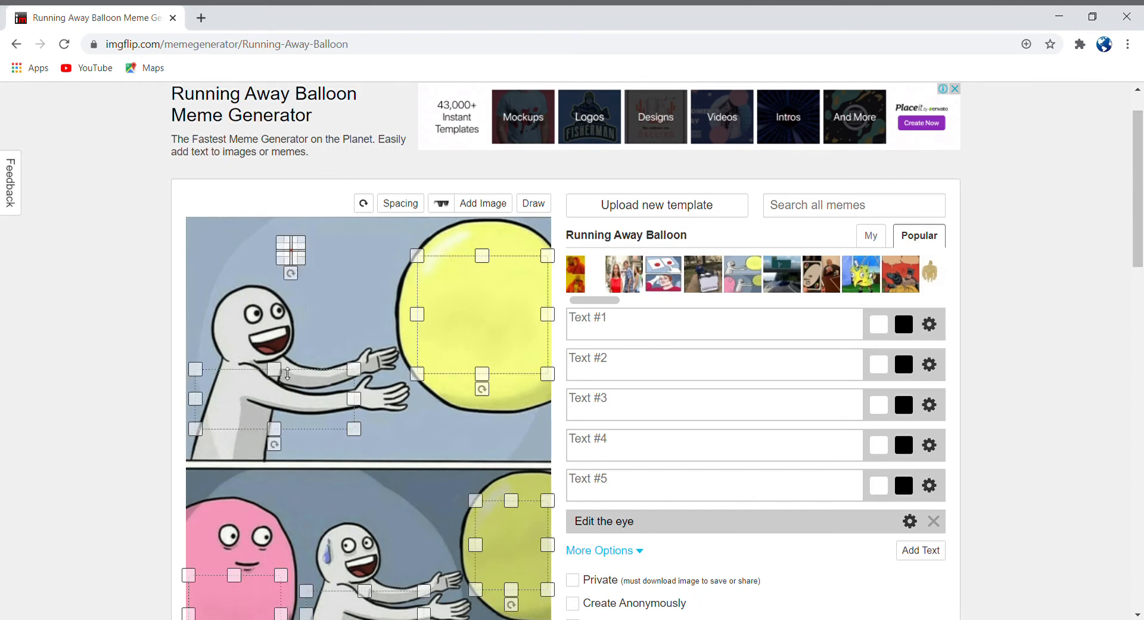
click(715, 323)
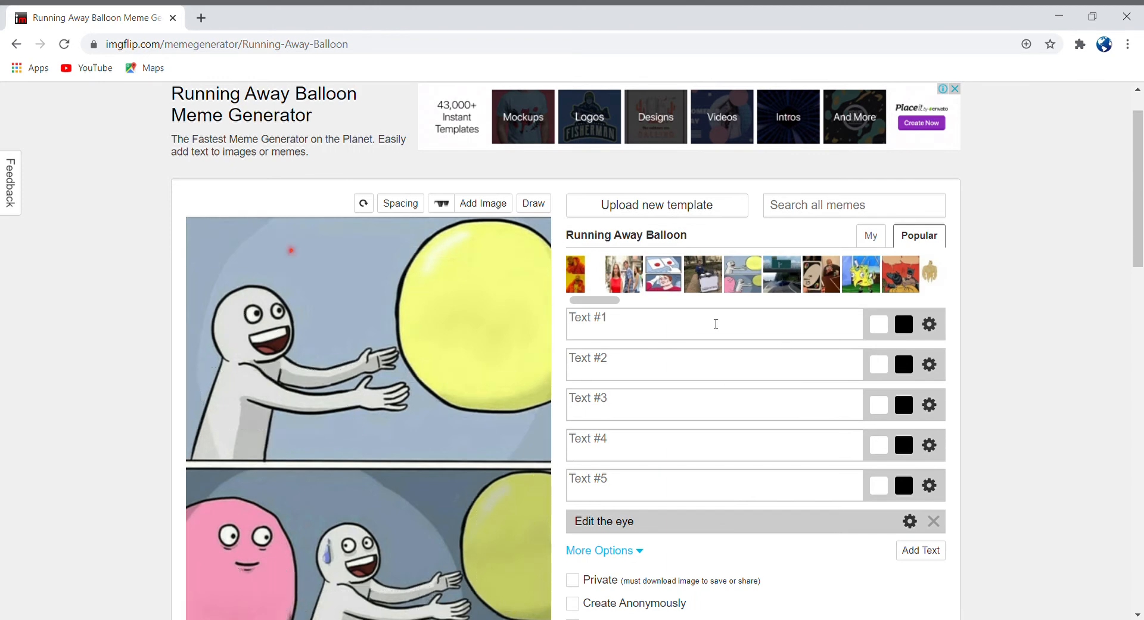
Caption the first three fields 'Other Soviets', 'Ruling the USSR' and 'Joseph Stalin'.
click(714, 324)
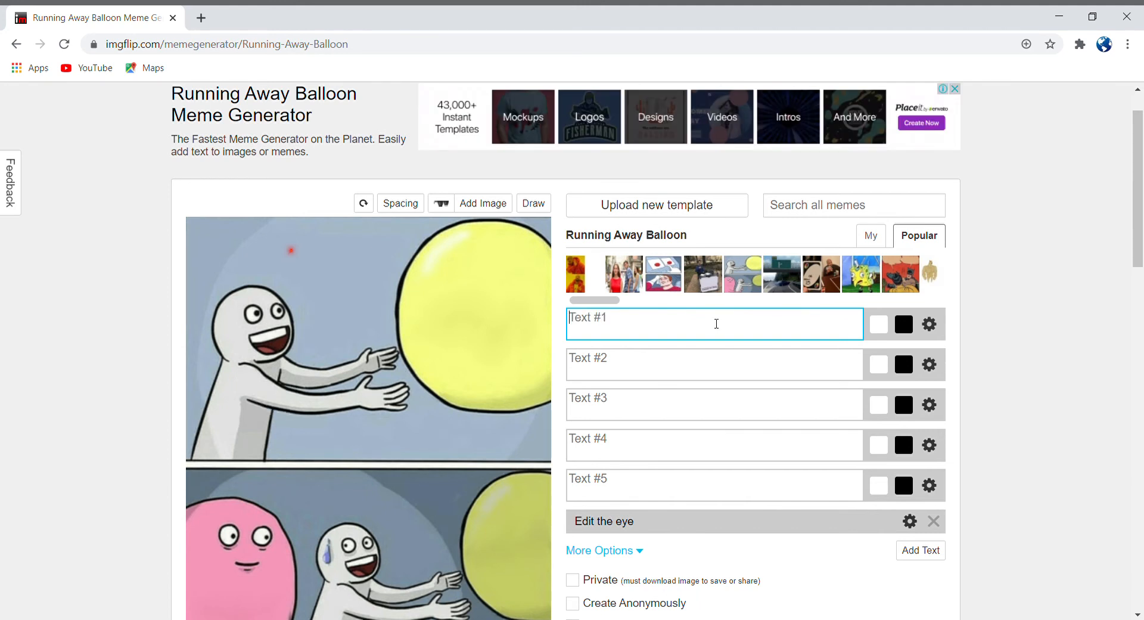
text(Other os)
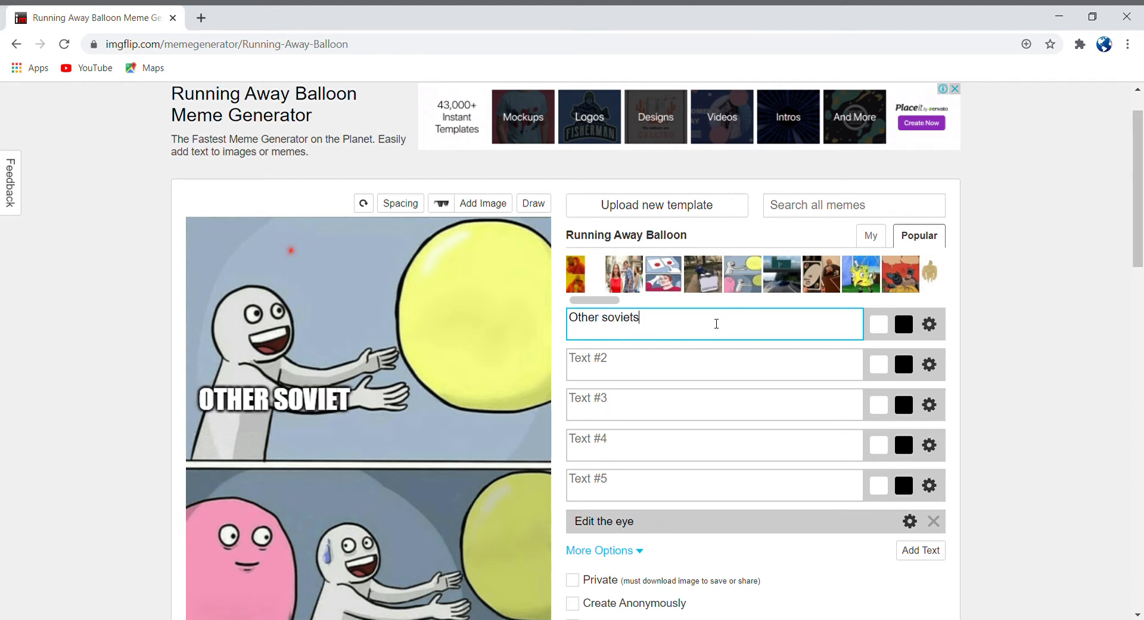
click(714, 364)
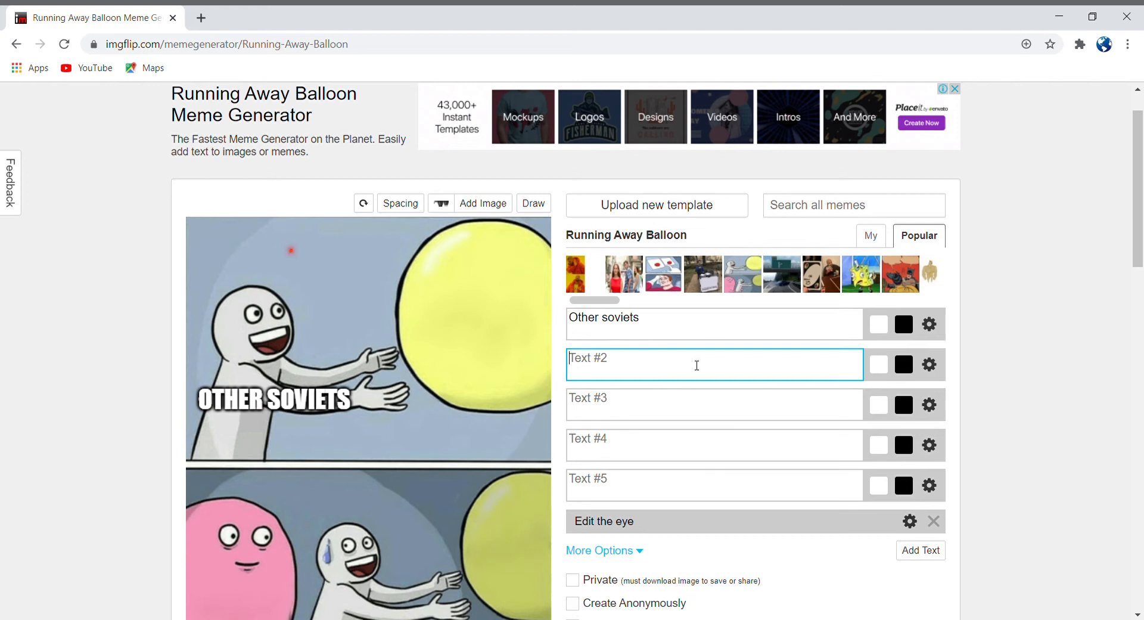
text(ruling ht)
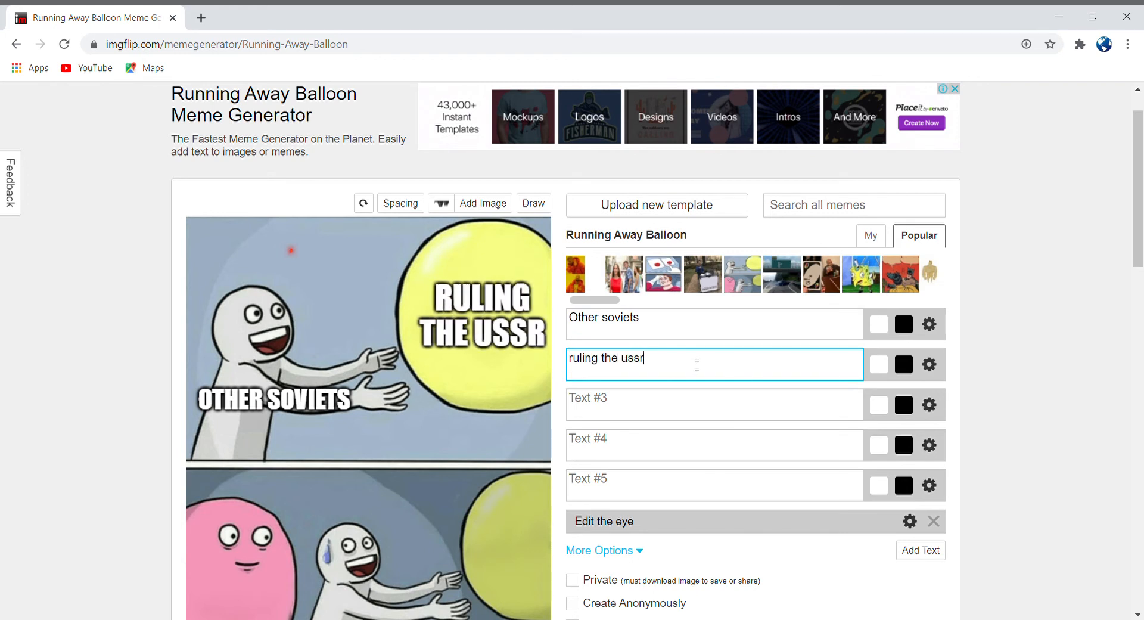
text(h)
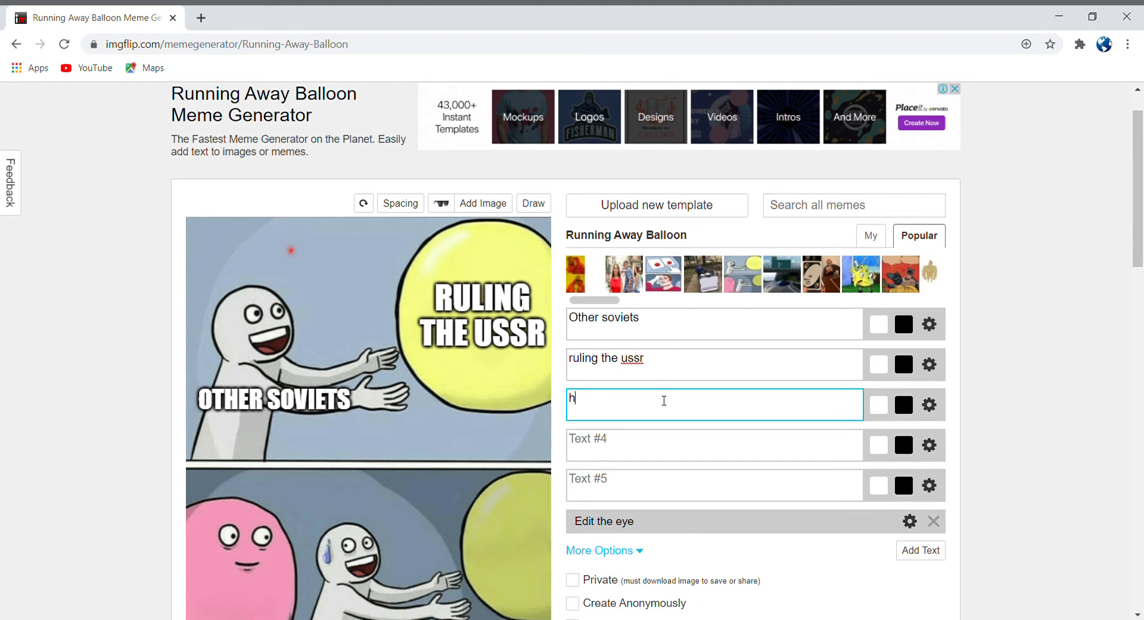
text(oseph s)
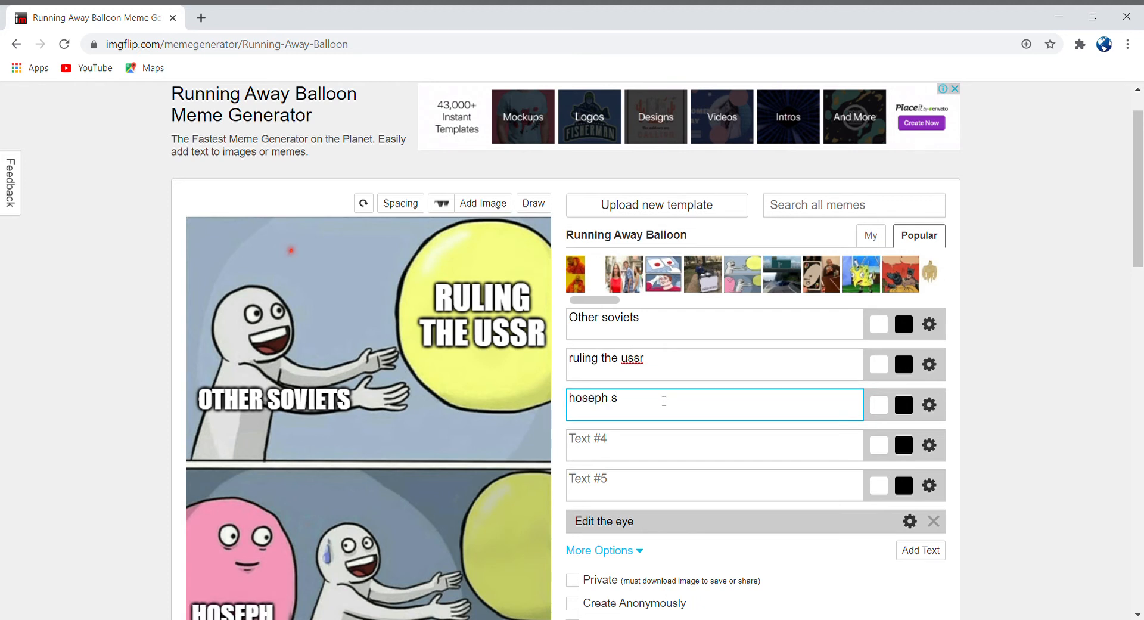
text(talin)
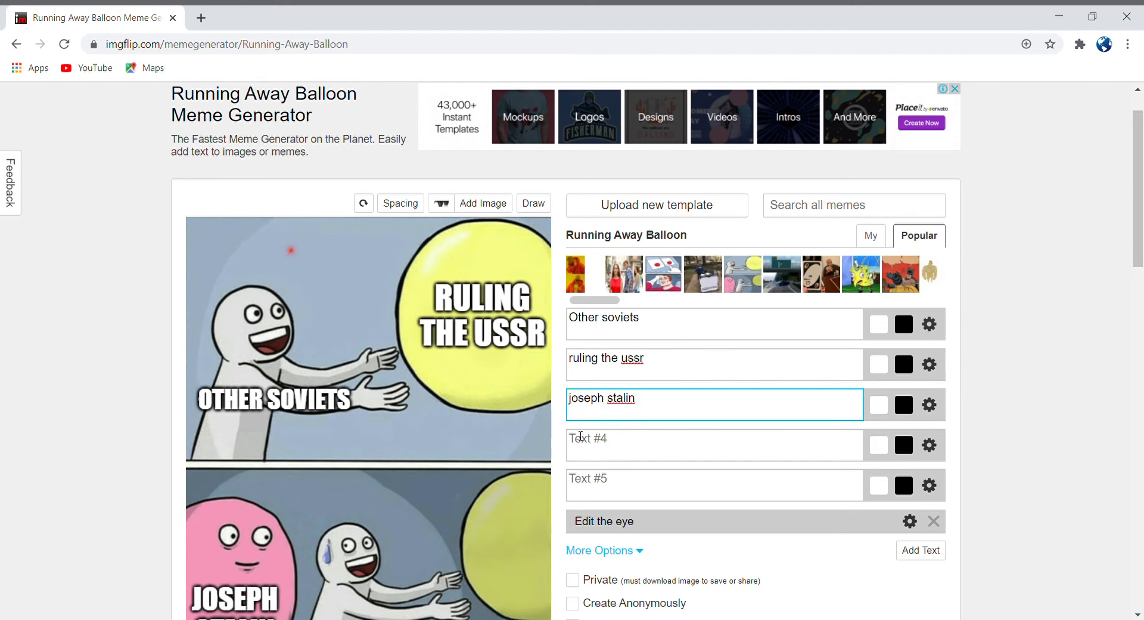
Fill Text #4 and #5 with 'other soviets' and 'rulling the ussr'.
scroll(down, 3)
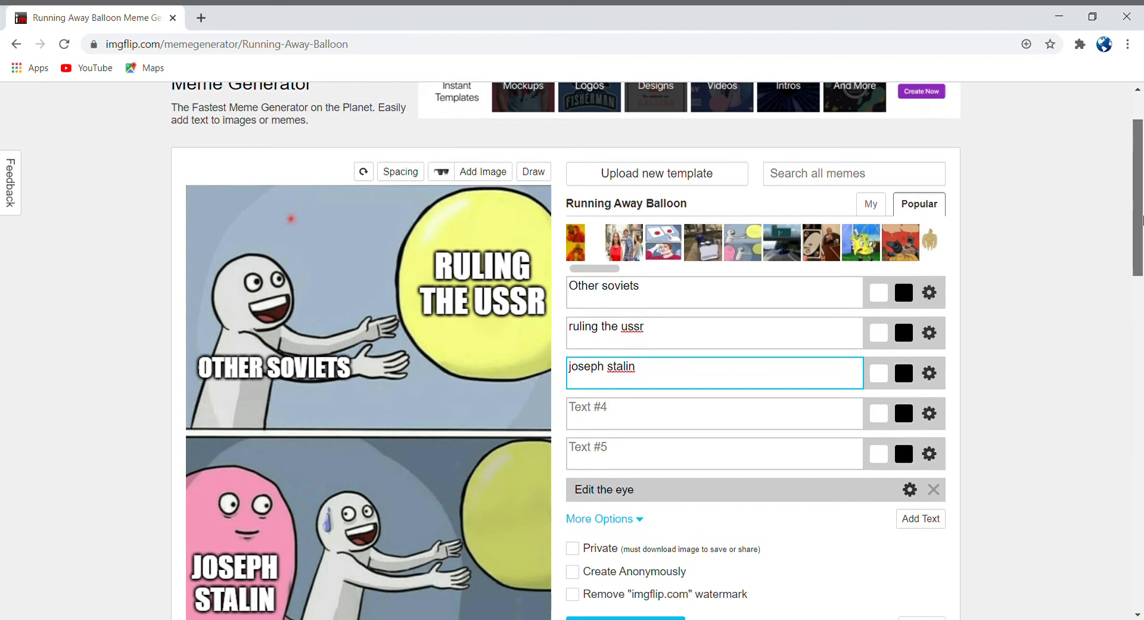
scroll(down, 3)
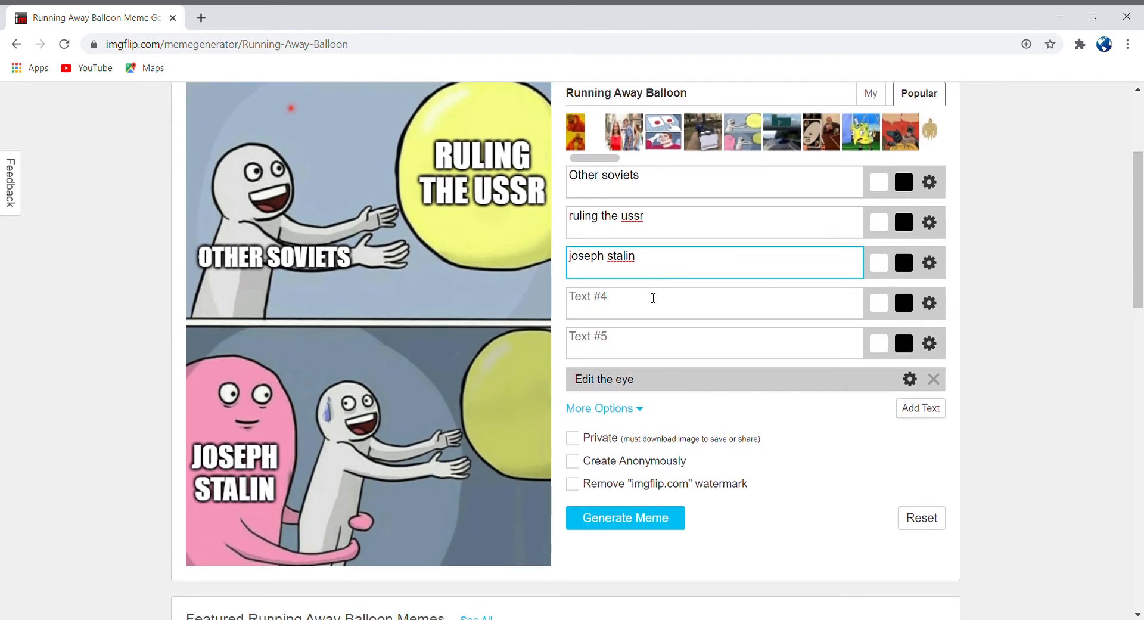
text(other soviets)
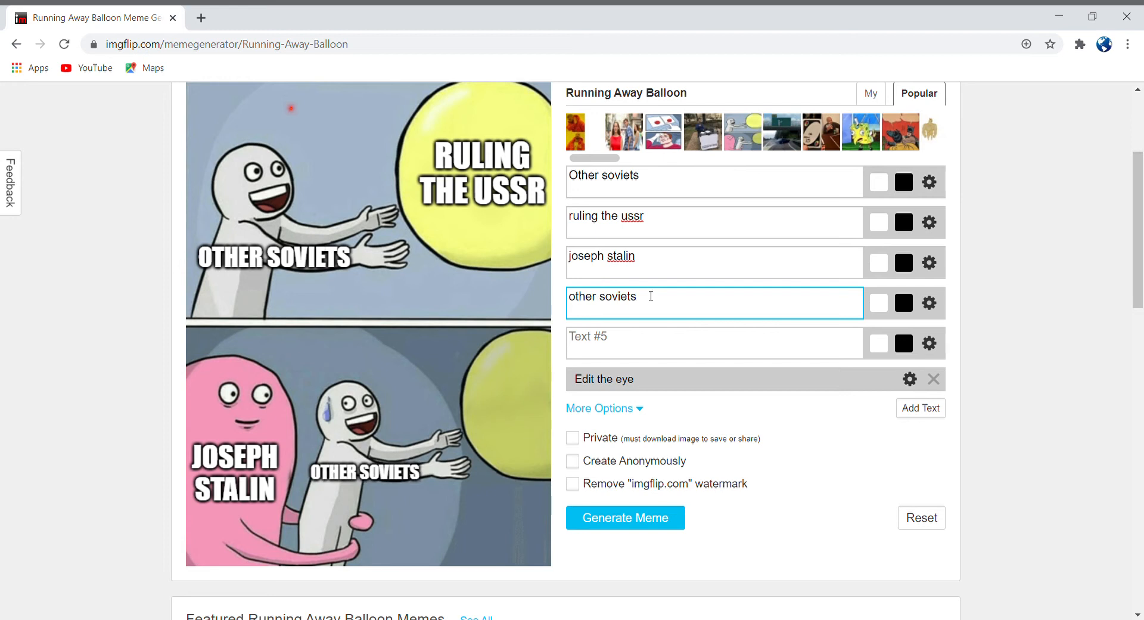
text(rulling the ussr)
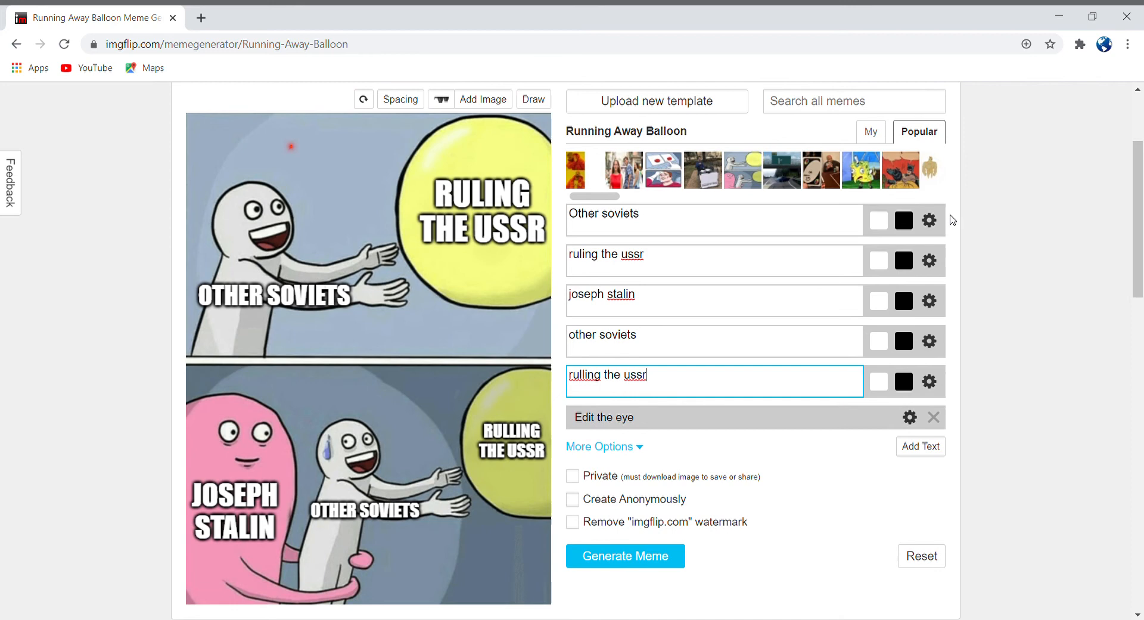
click(928, 220)
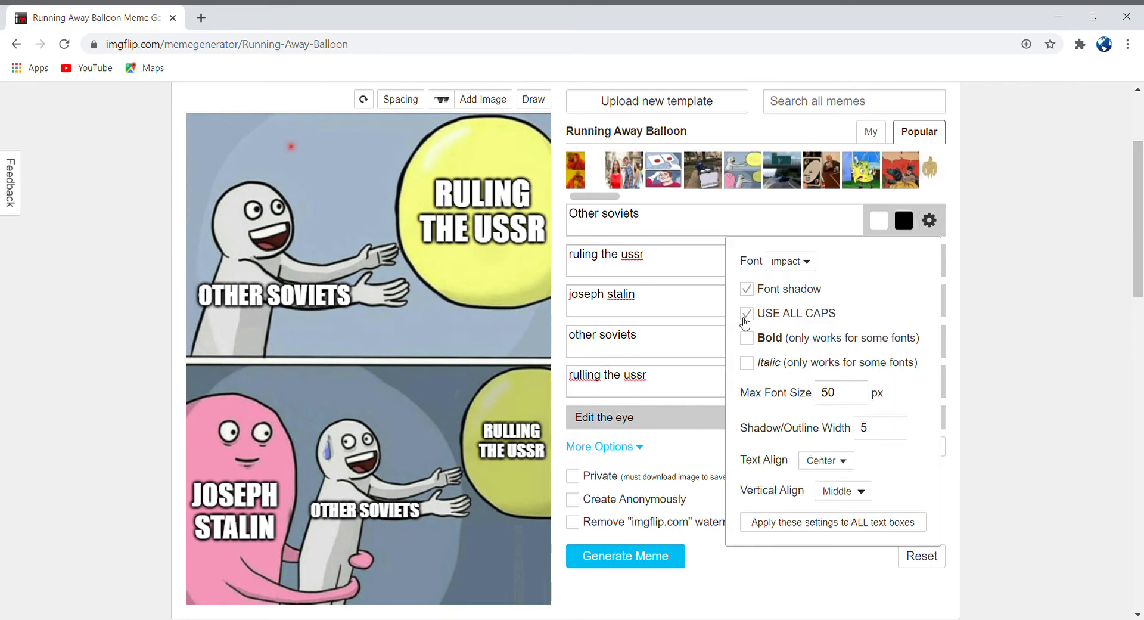
click(746, 337)
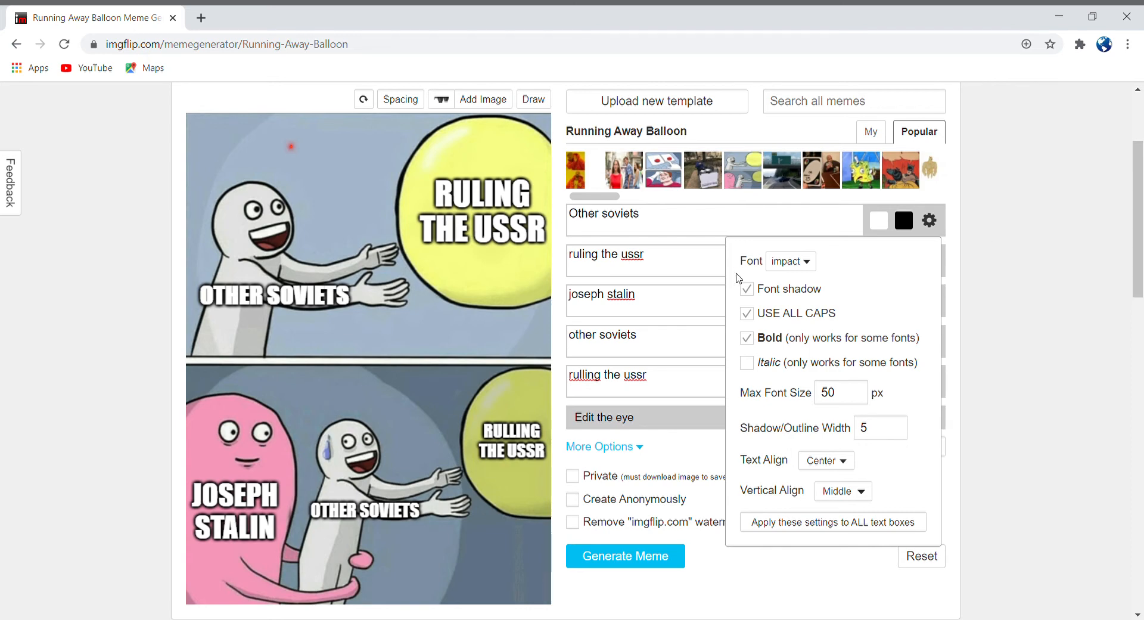
click(747, 337)
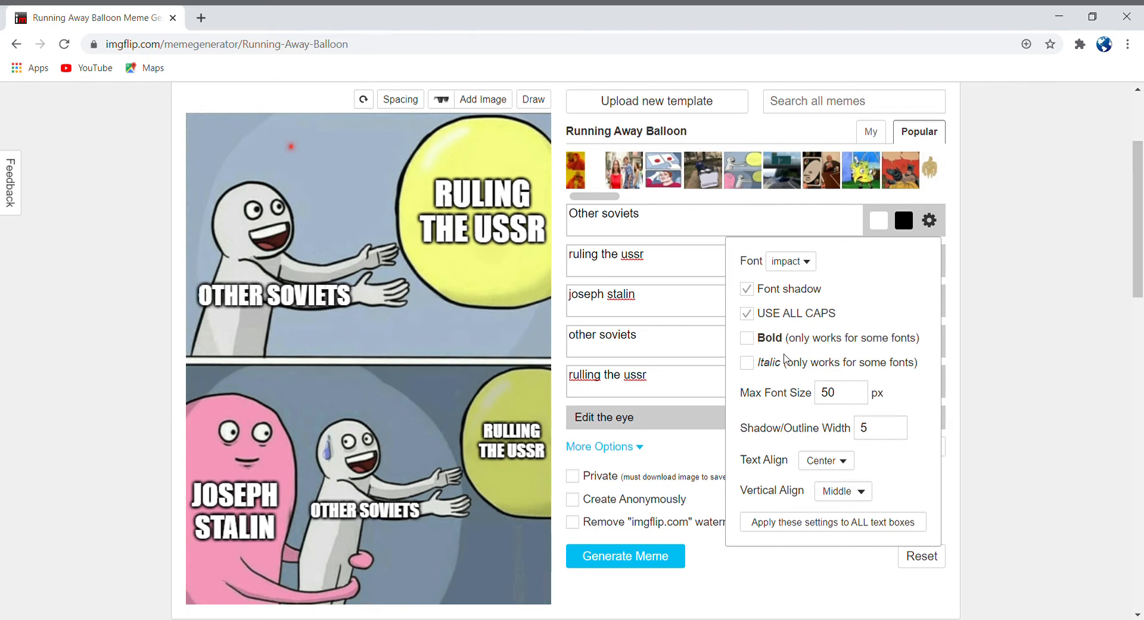
click(855, 396)
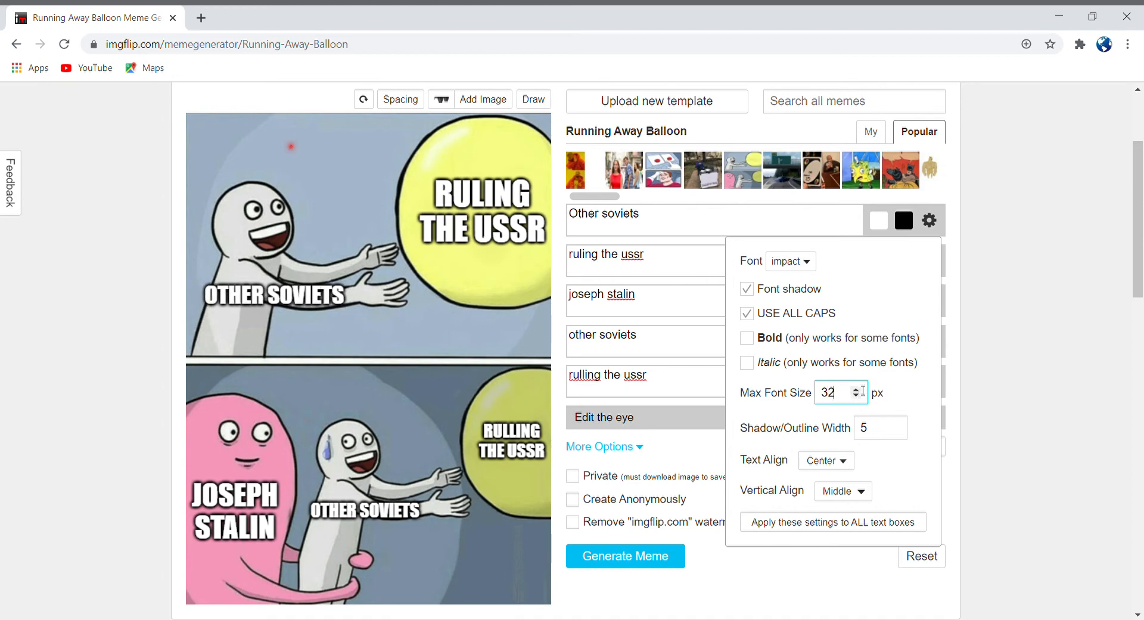
click(854, 389)
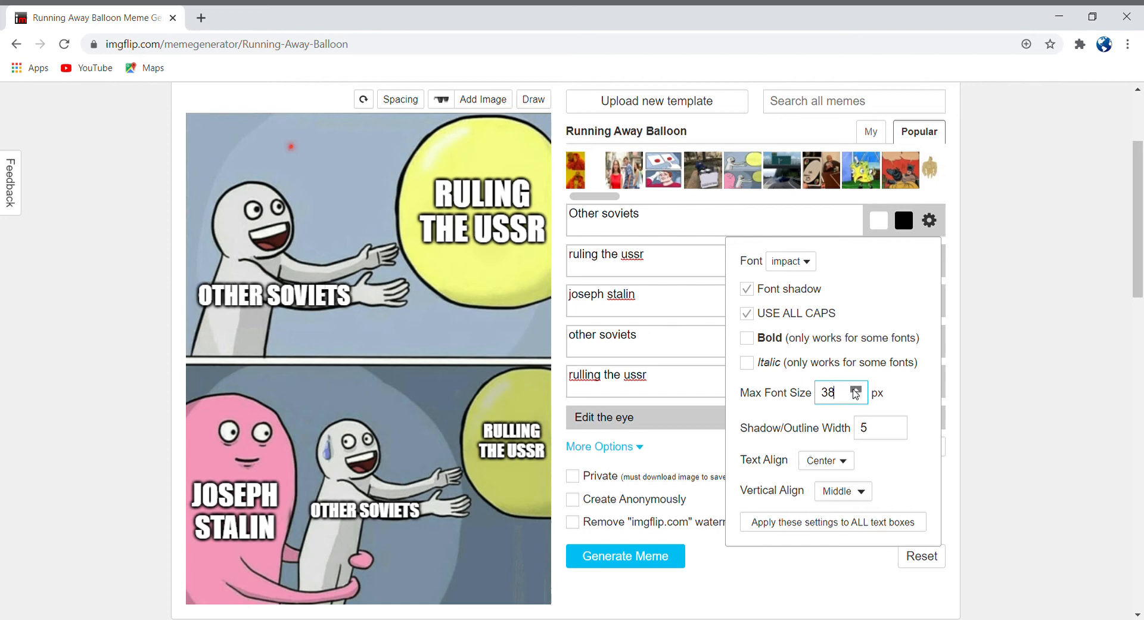
click(855, 387)
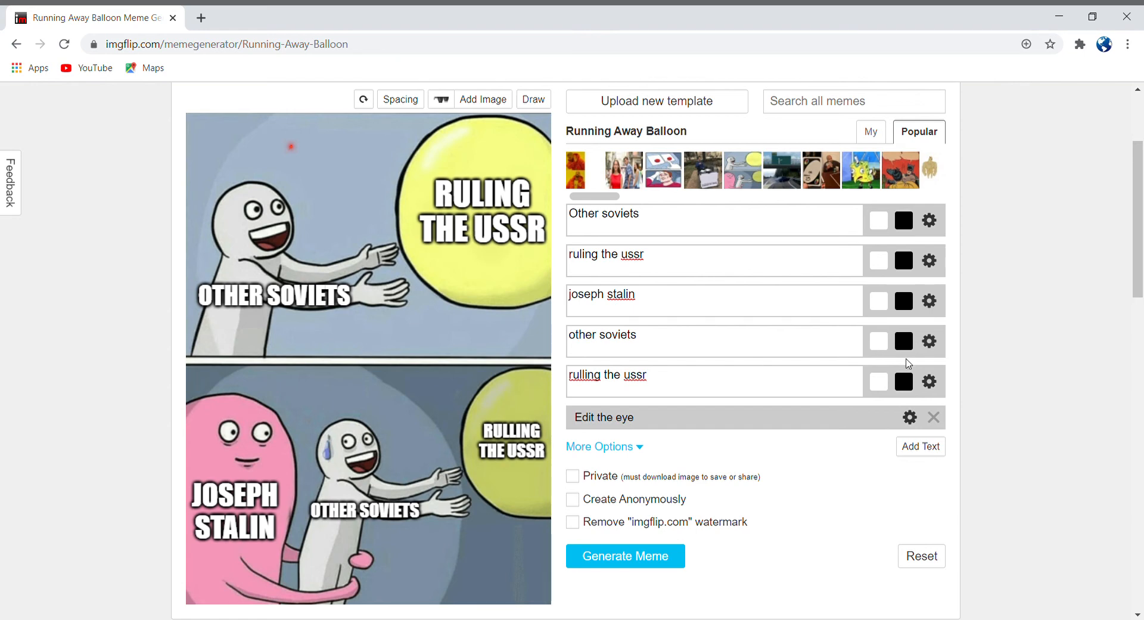
Toggle all-caps and font shadow off and back on for 'other soviets', opening the font list.
click(928, 381)
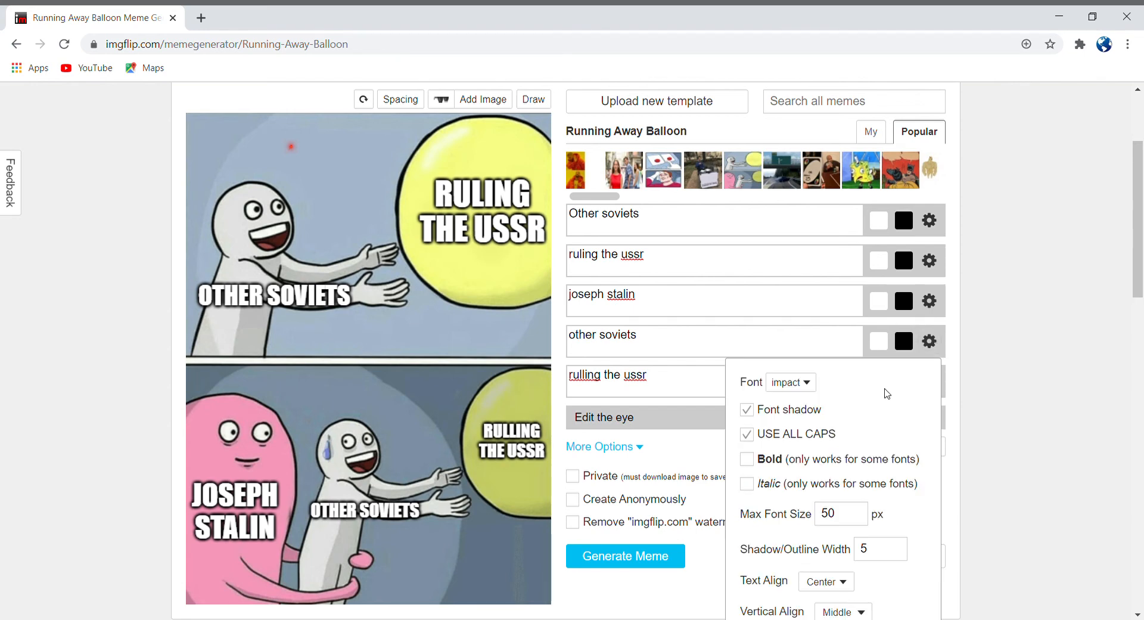
click(746, 483)
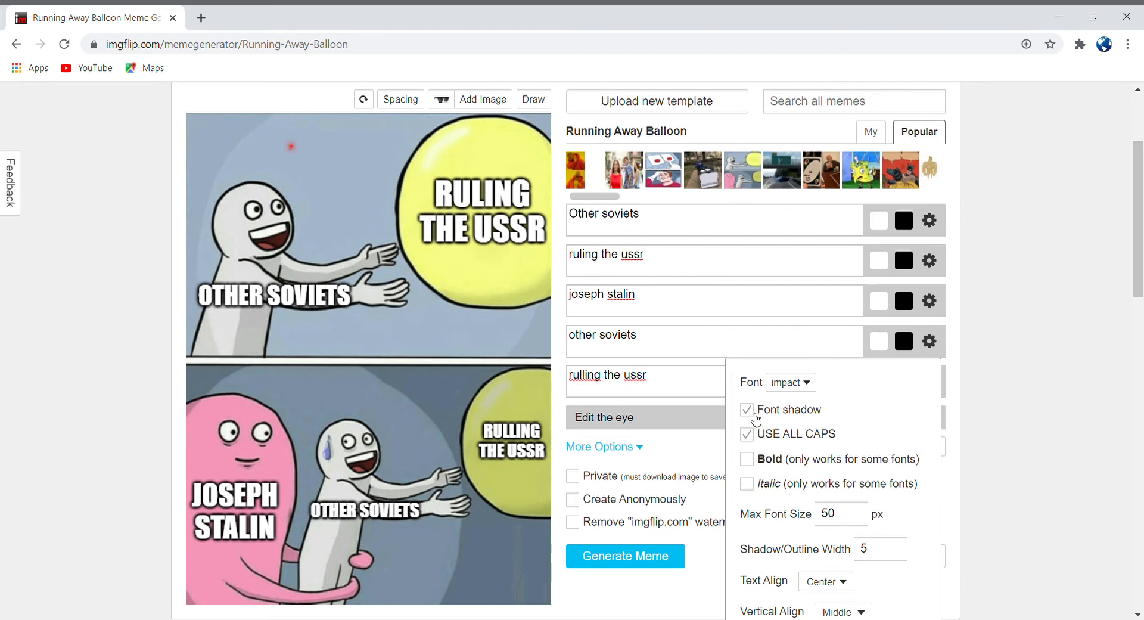
click(747, 434)
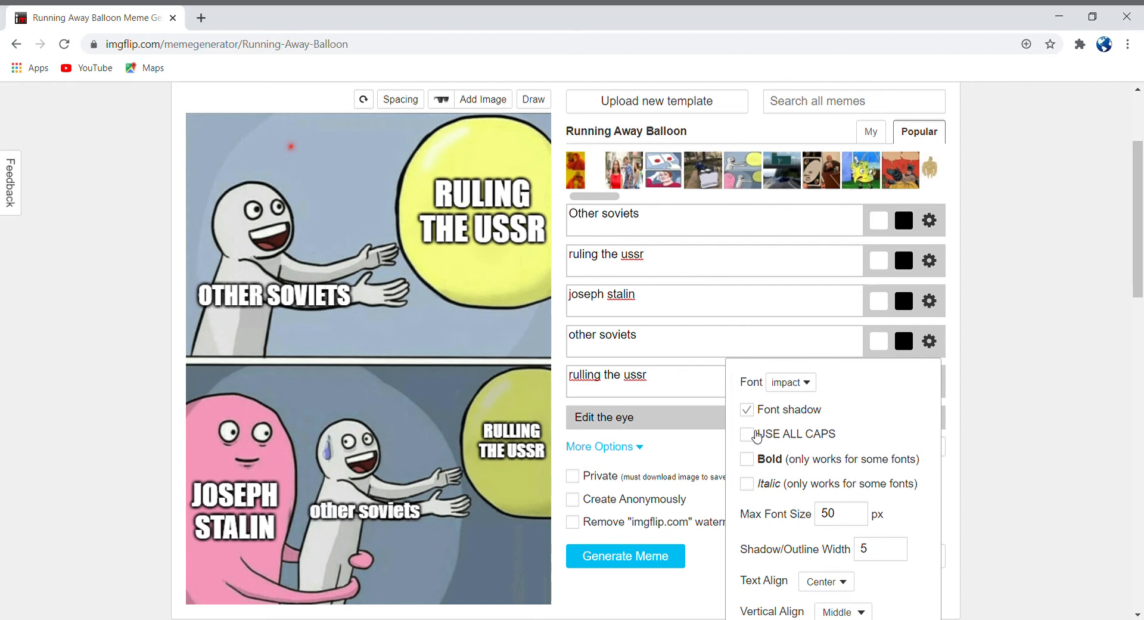
click(747, 432)
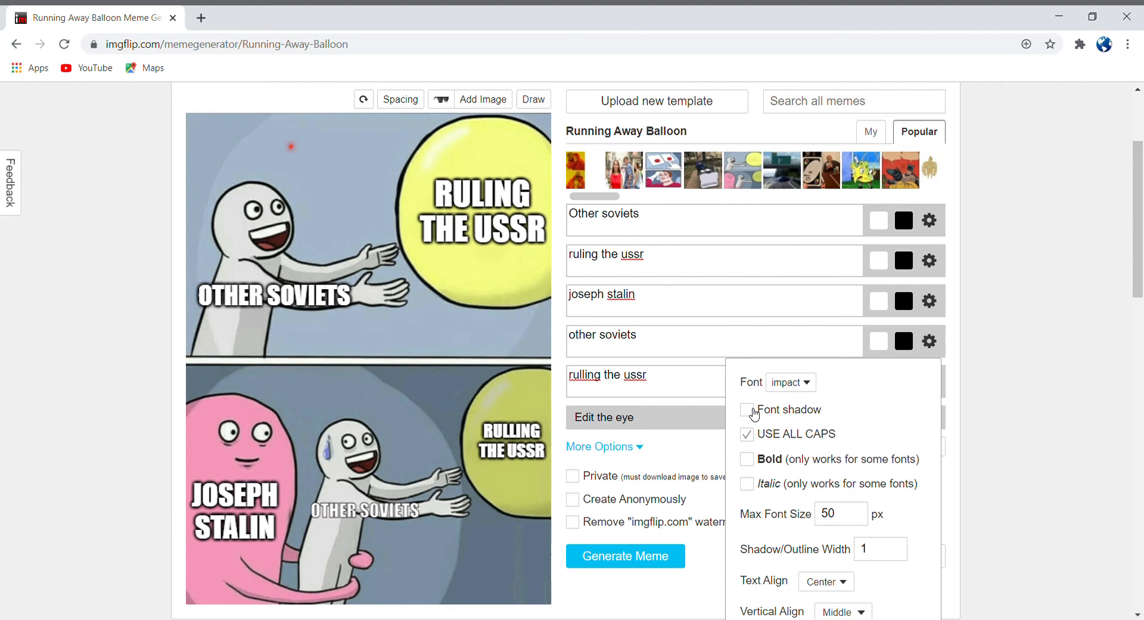
click(746, 409)
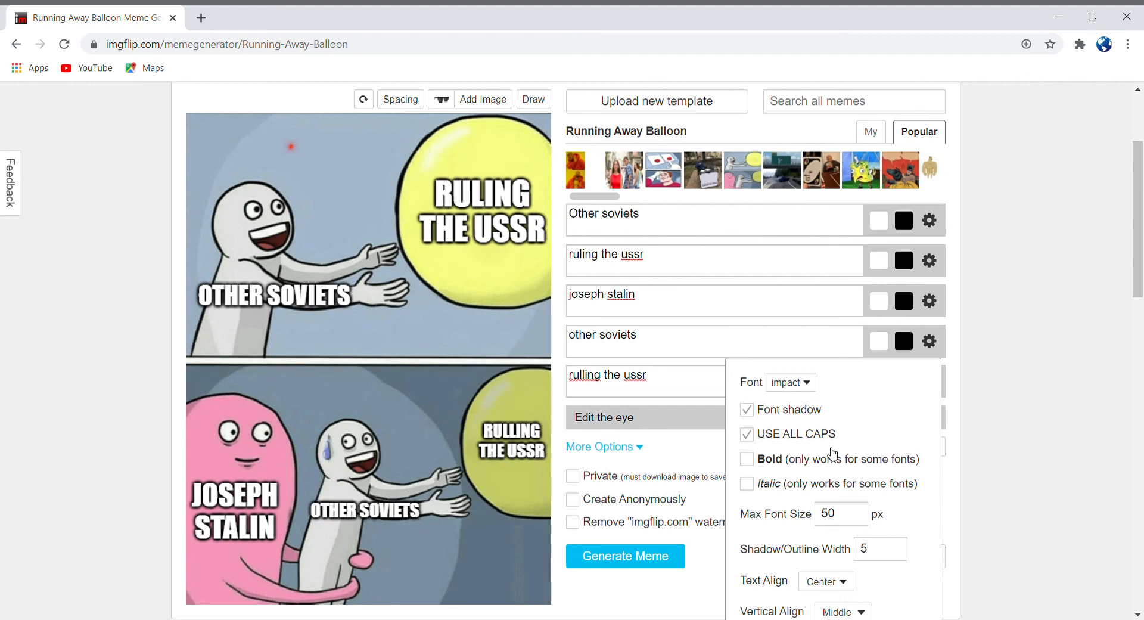
click(788, 381)
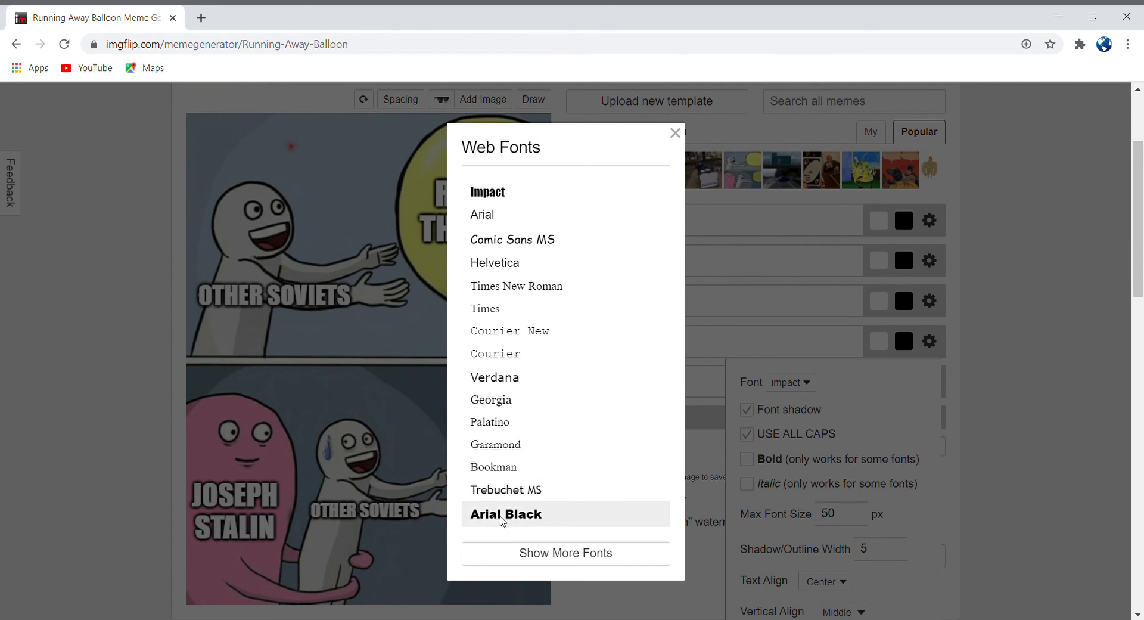
Set the 'other soviets' caption font to Arial after briefly choosing Arial Black.
click(506, 513)
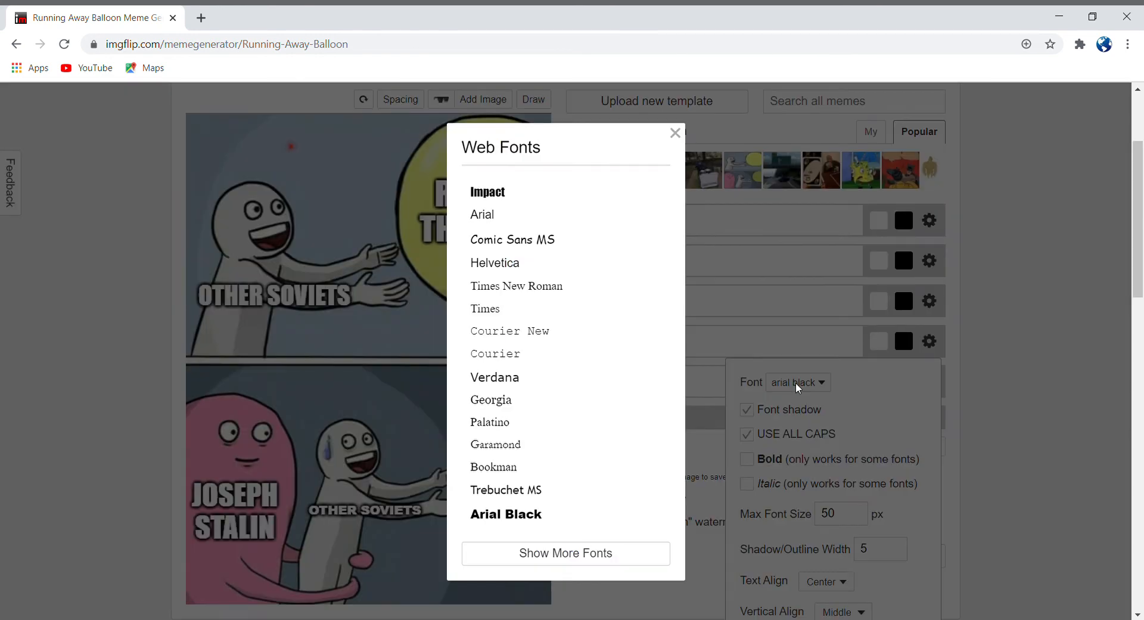
click(482, 215)
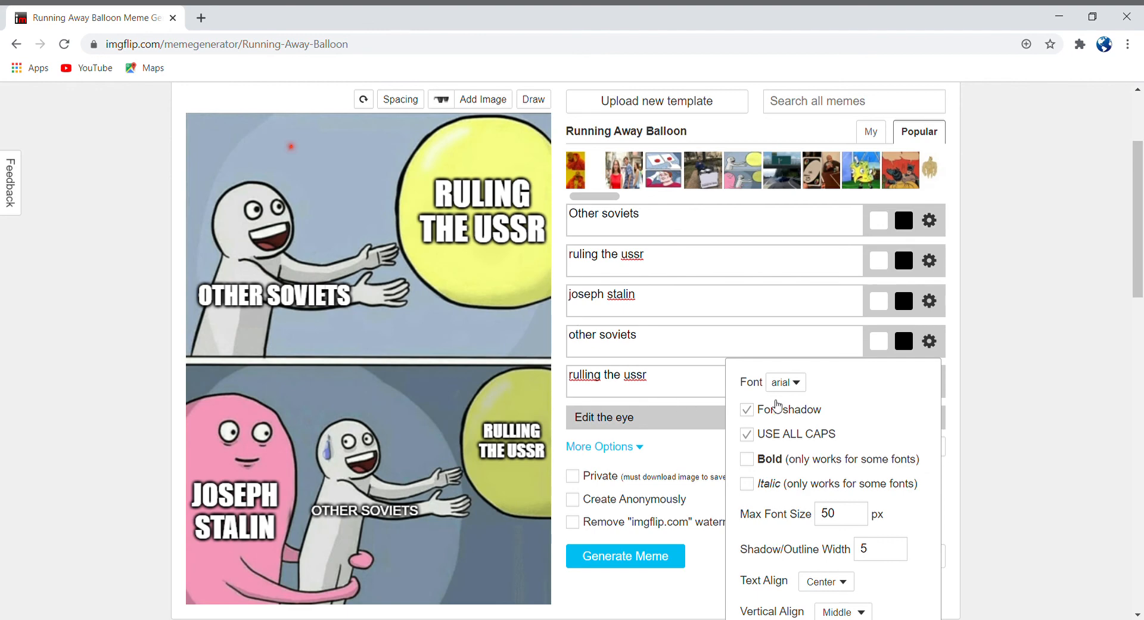
click(784, 382)
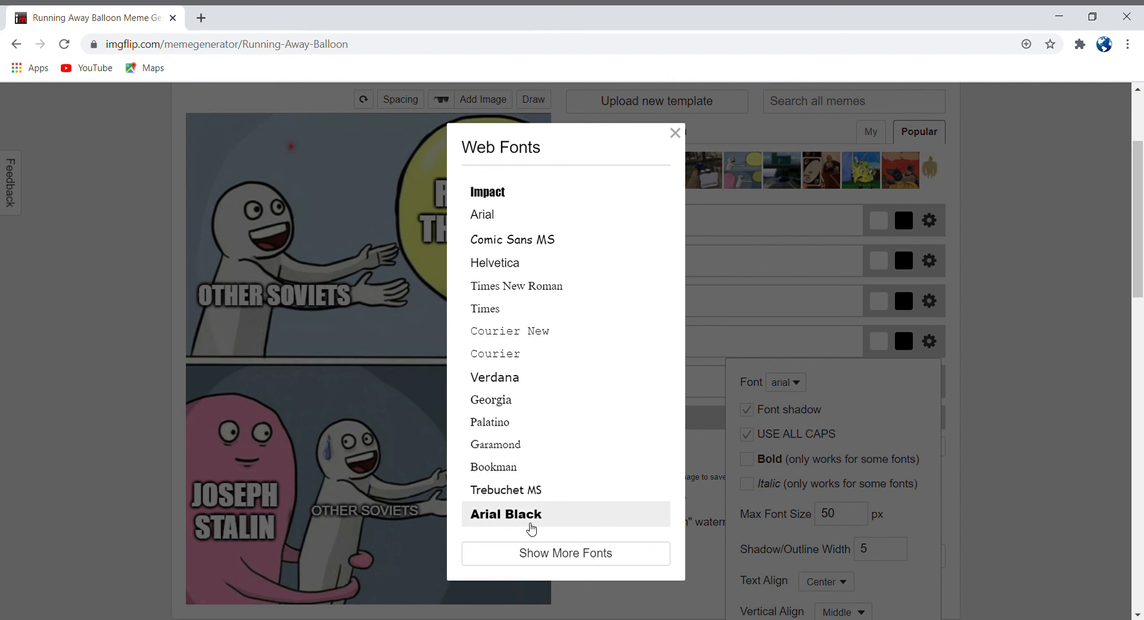
mouse_move(499, 239)
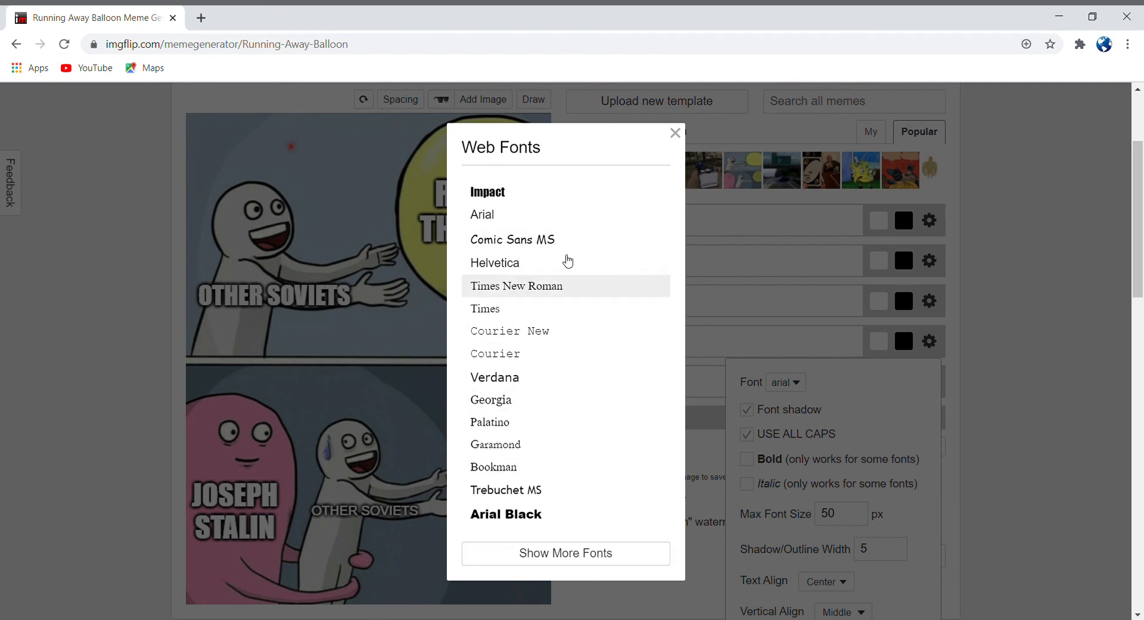
click(673, 133)
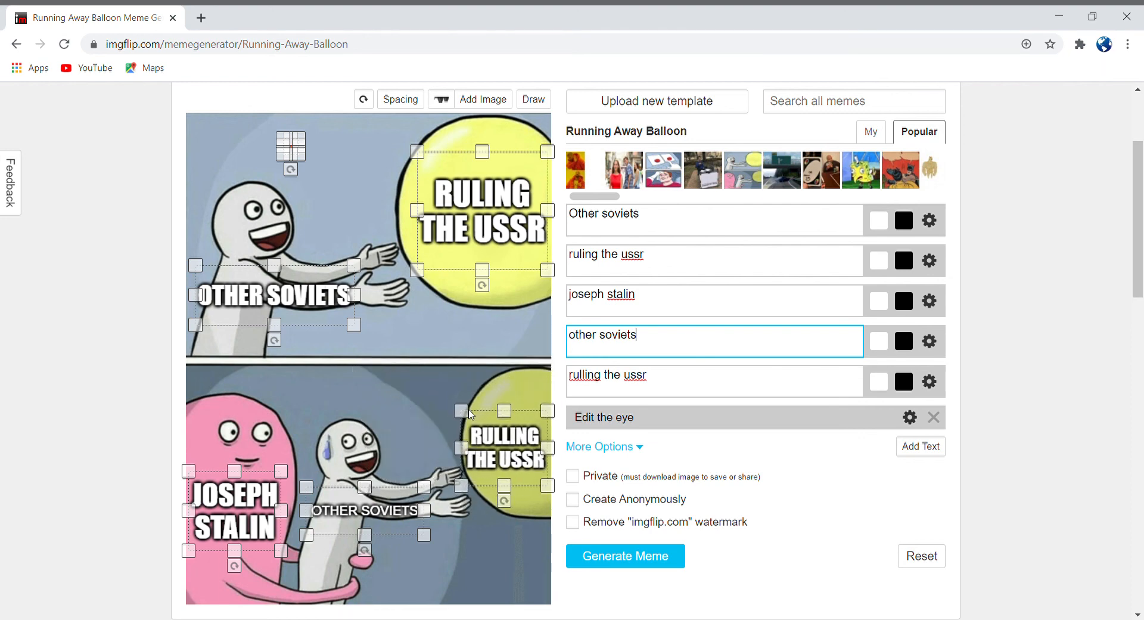
Dismiss the Add Image popup and generate the finished five-caption balloon meme.
click(482, 98)
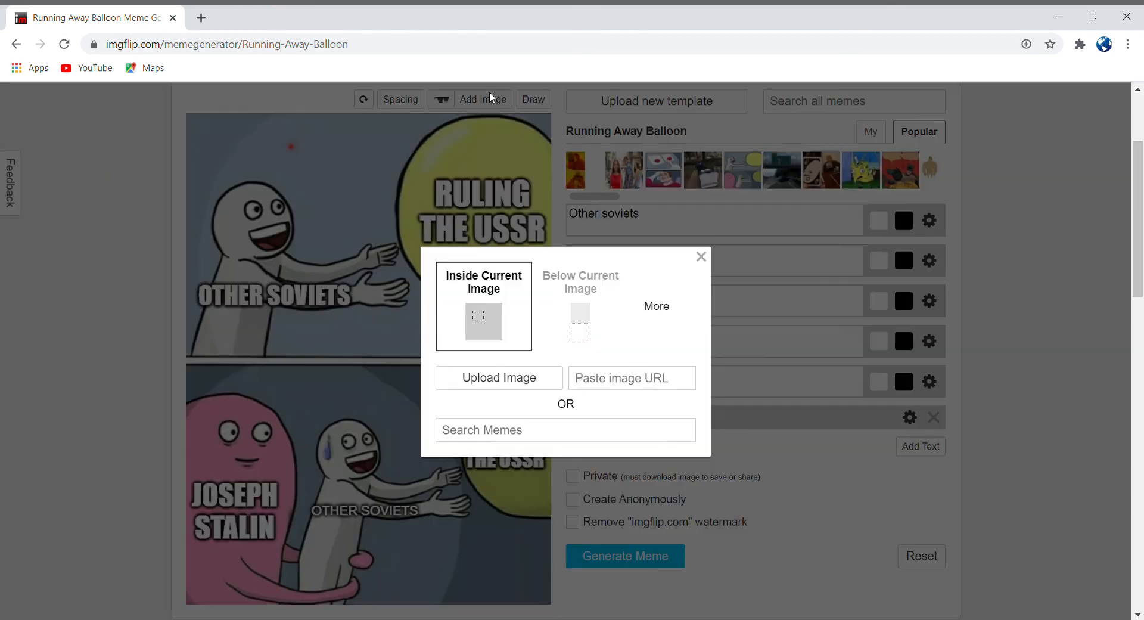
mouse_move(701, 256)
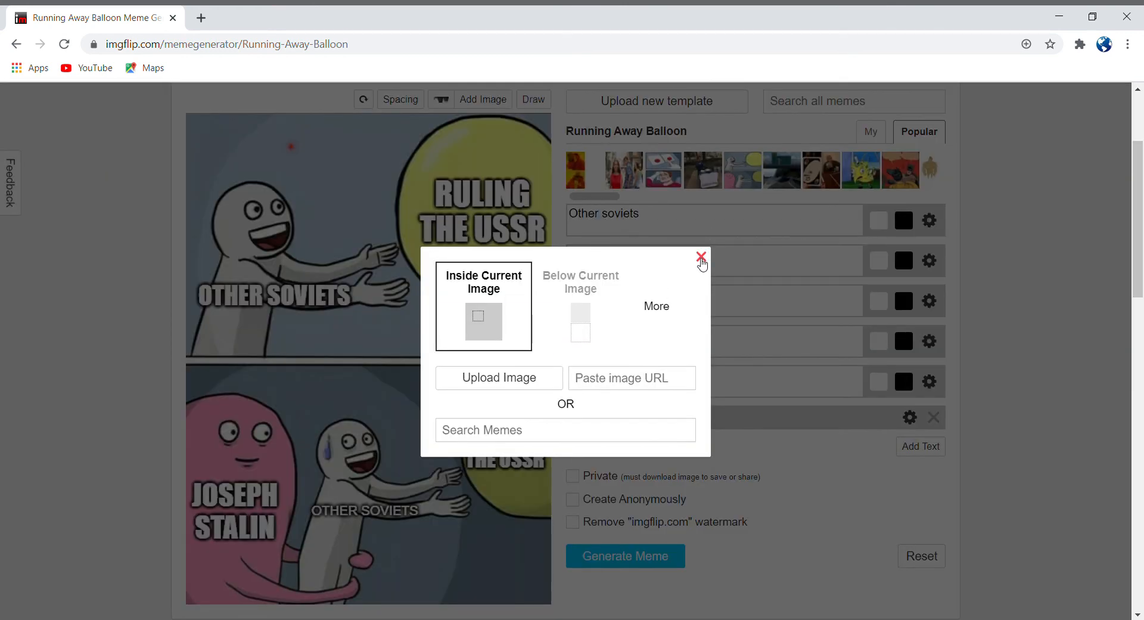
click(701, 256)
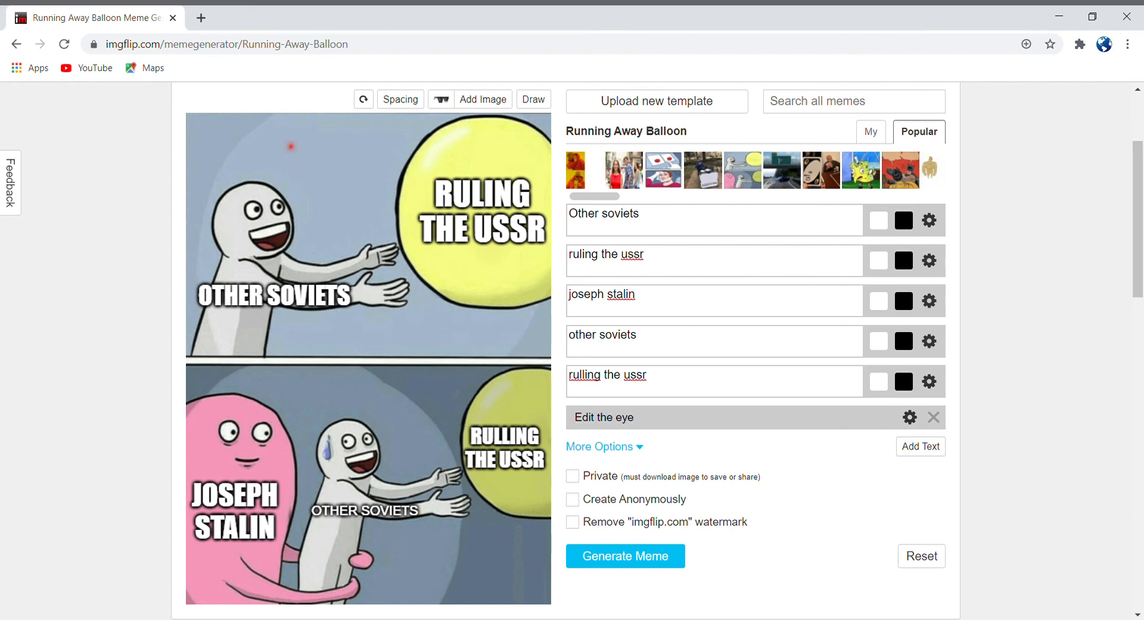
click(624, 555)
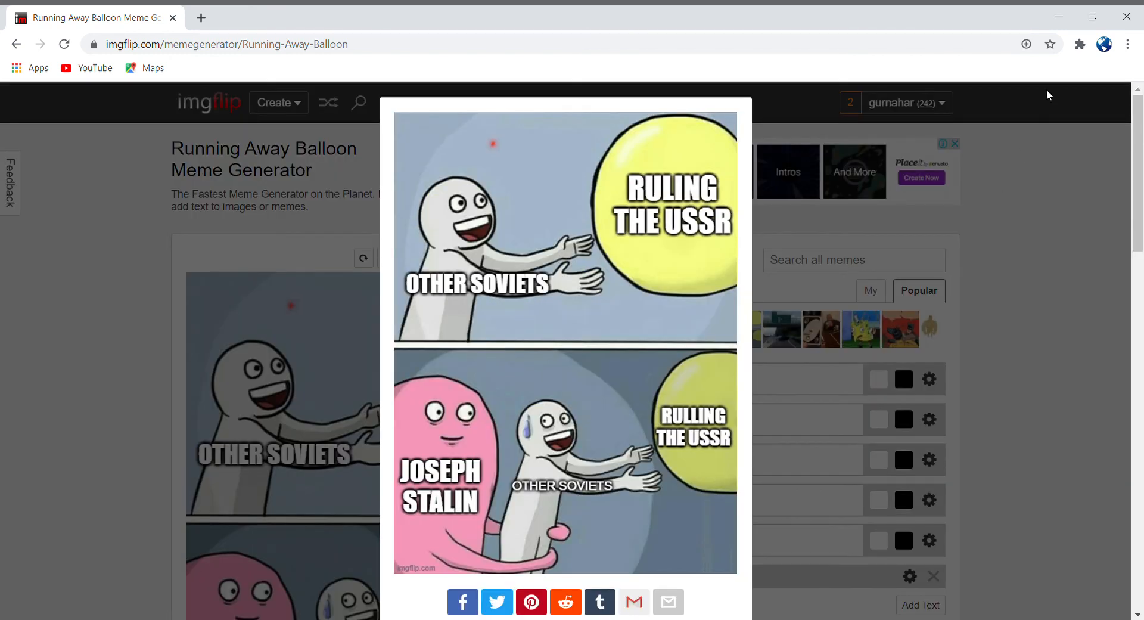